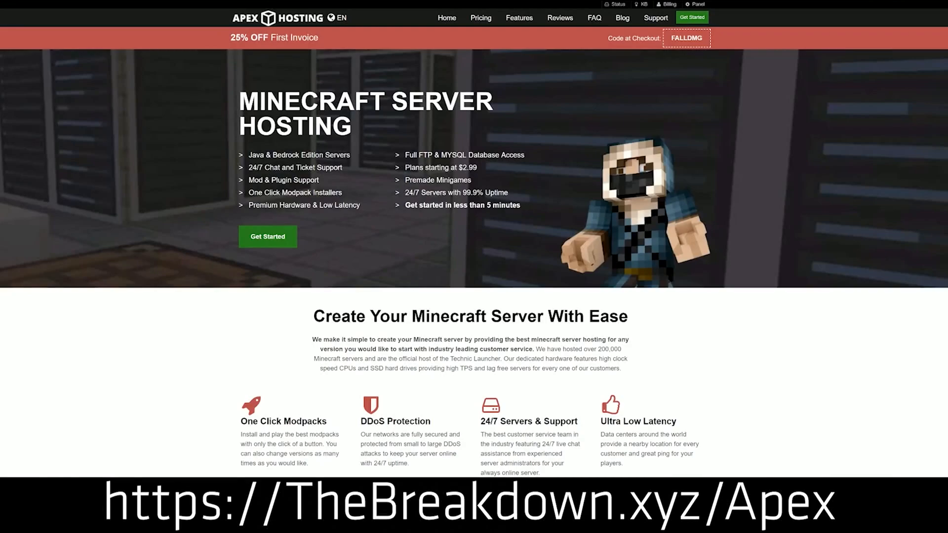
mouse_move(268, 236)
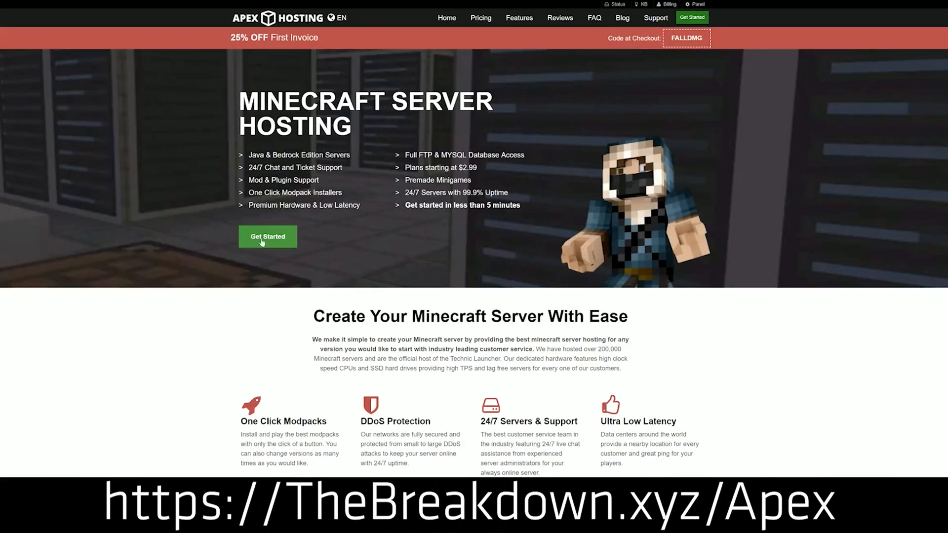
Scroll down the Biomes O' Plenty page toward the Recent Files section.
scroll(down, 3)
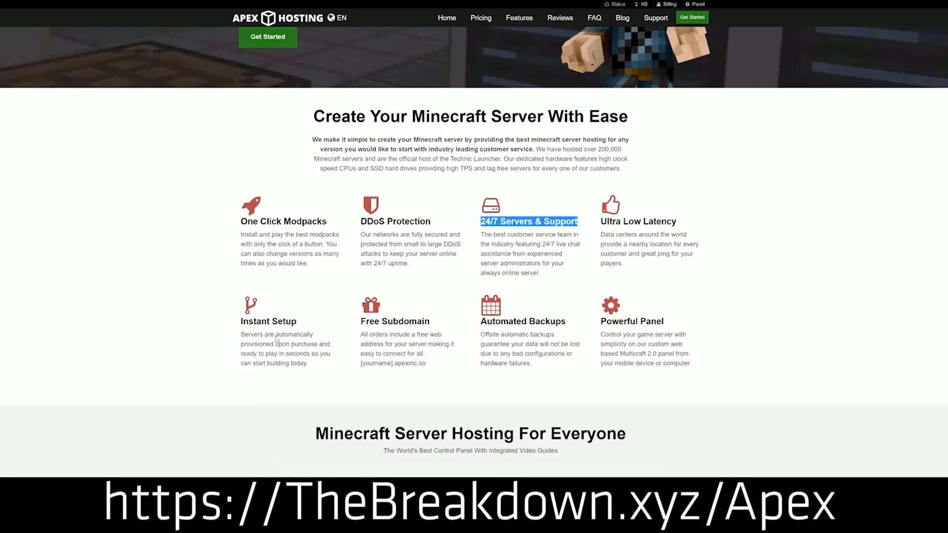
drag(480, 321, 533, 364)
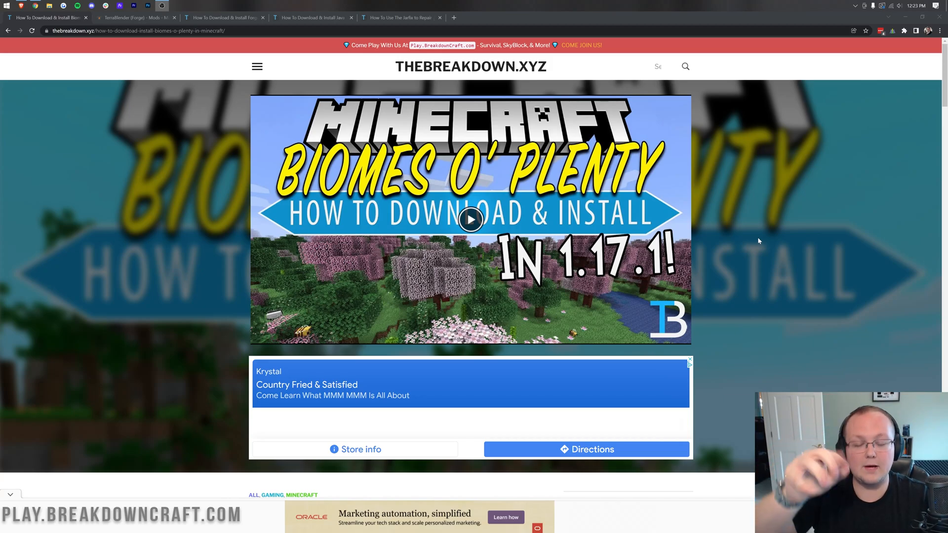
scroll(down, 3)
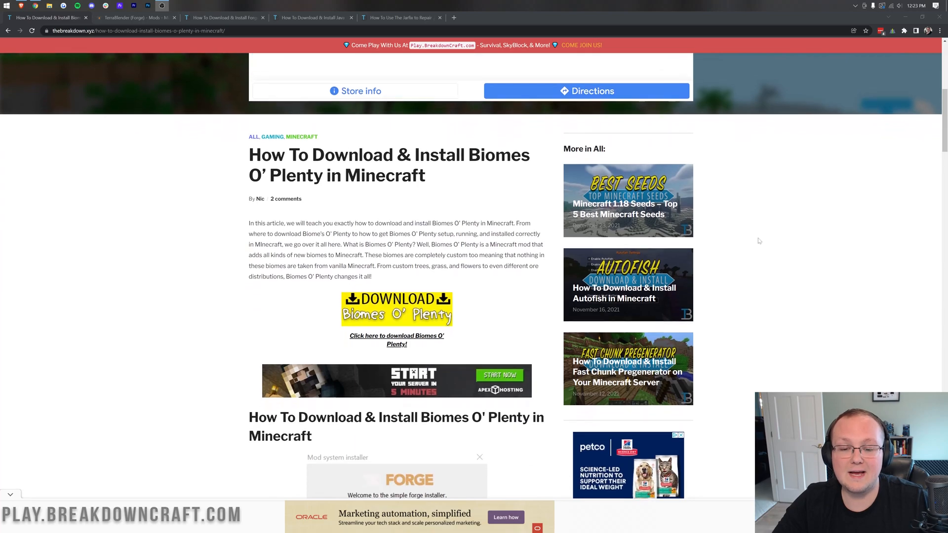
scroll(down, 3)
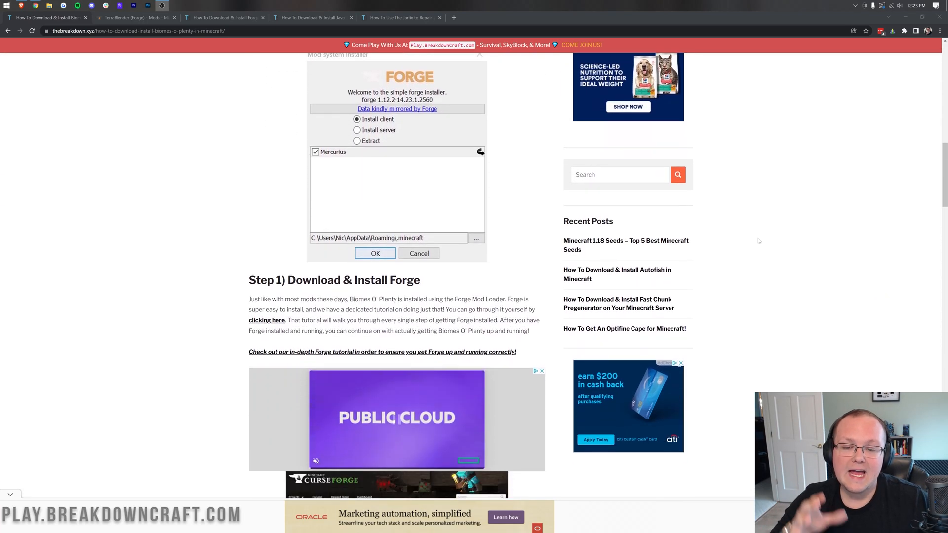
scroll(down, 3)
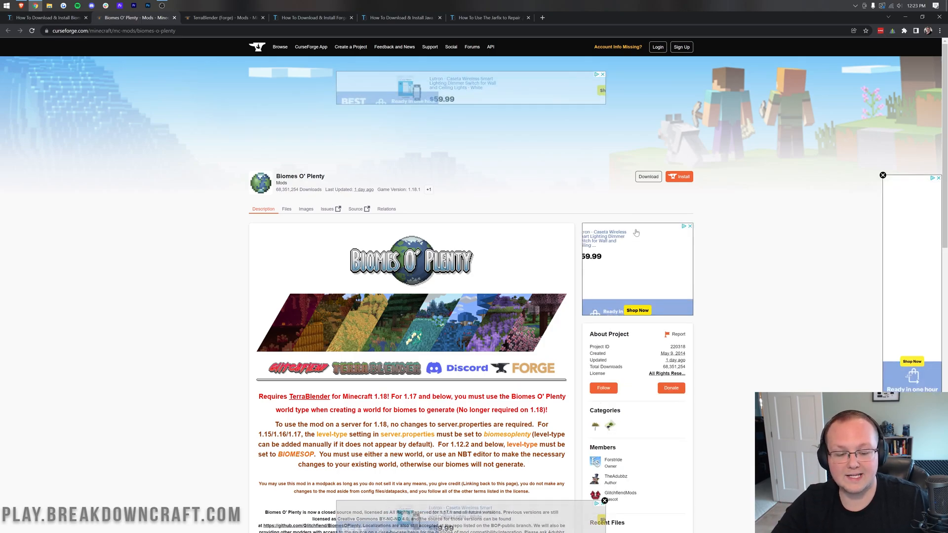
Download the top Minecraft 1.18 Biomes O' Plenty file, then move to the TerraBlender page.
scroll(down, 3)
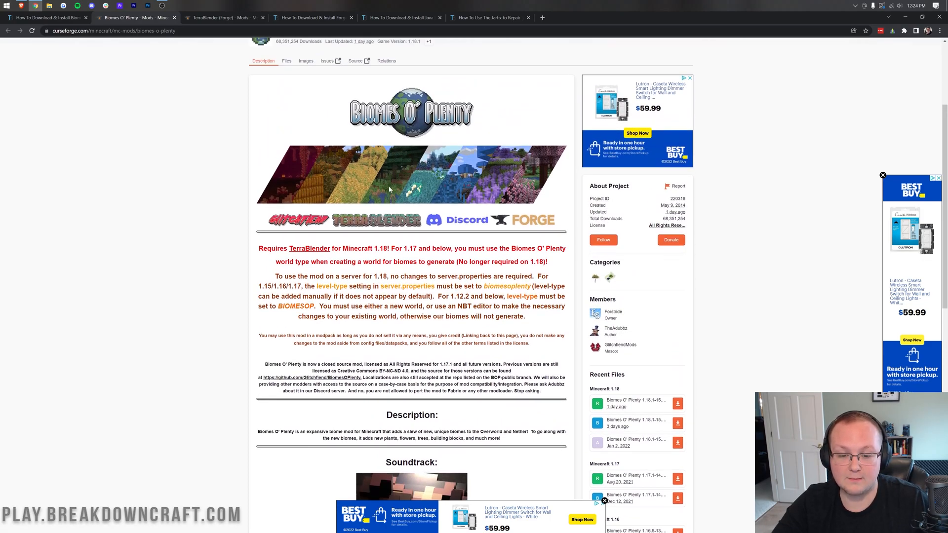
mouse_move(341, 180)
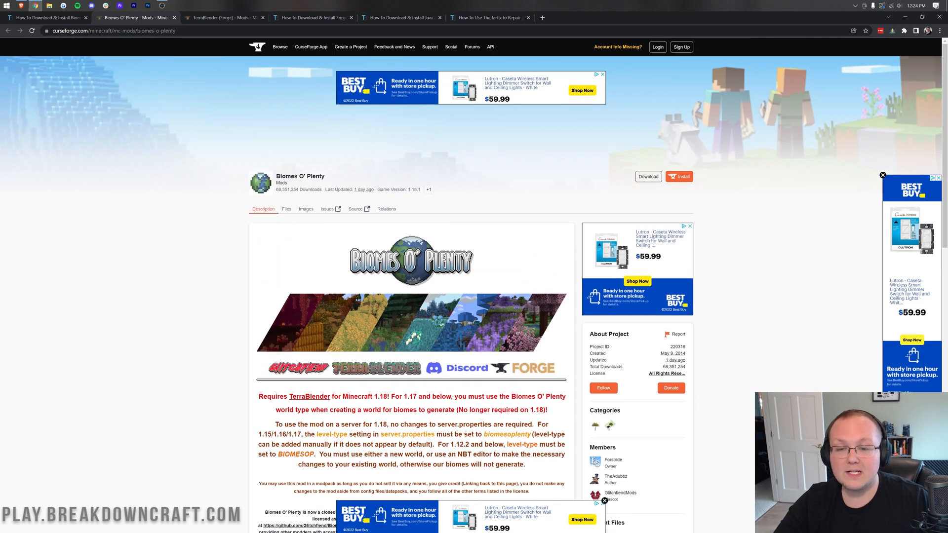
scroll(down, 3)
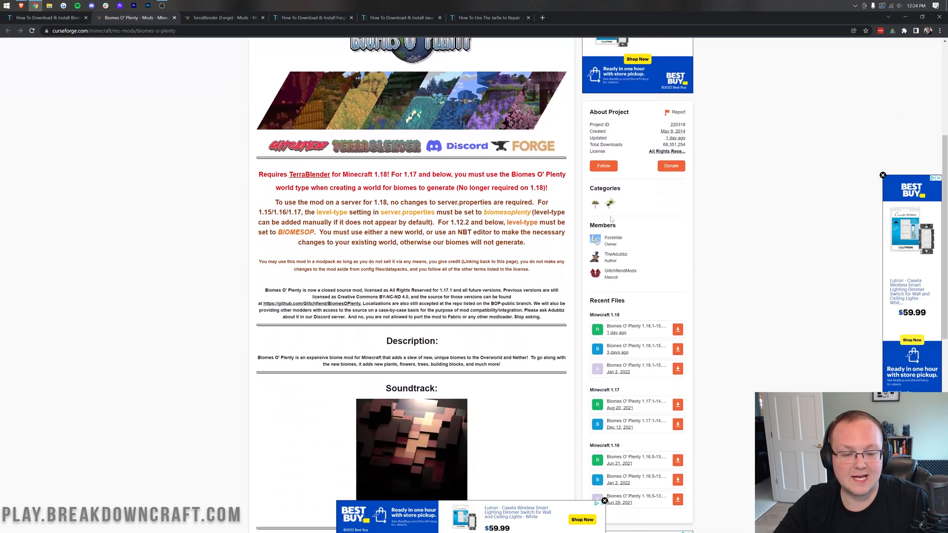
scroll(down, 3)
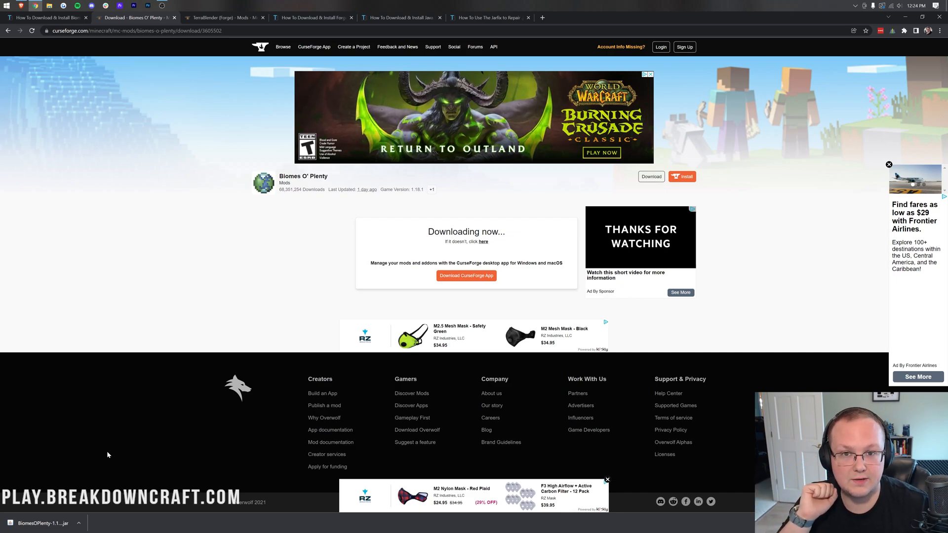
click(225, 17)
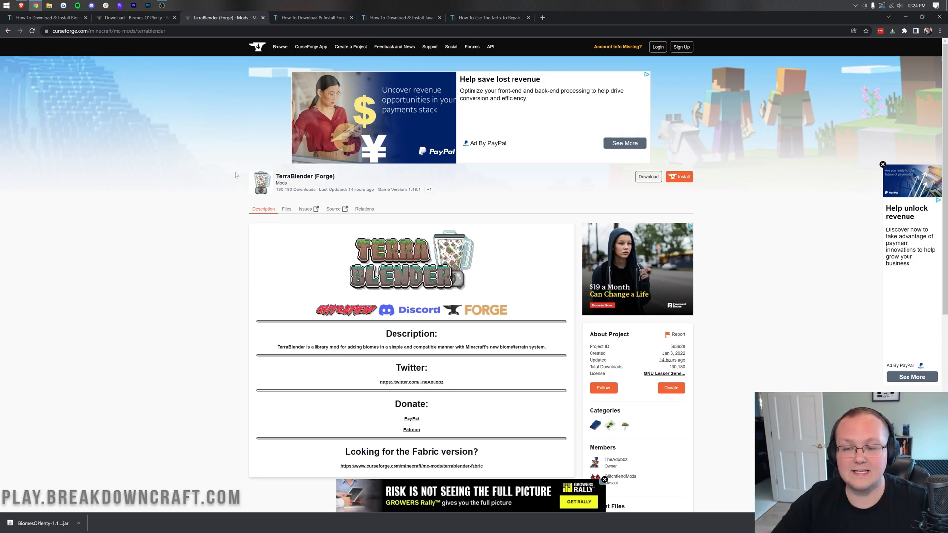
mouse_move(347, 180)
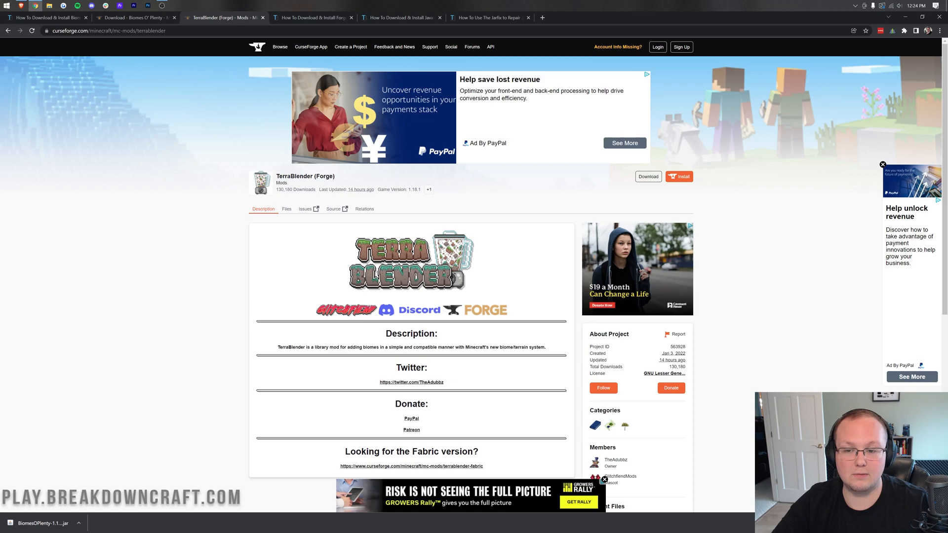
Download the newest TerraBlender Forge 1.18 file from Recent Files, then switch to the Forge tutorial.
scroll(down, 3)
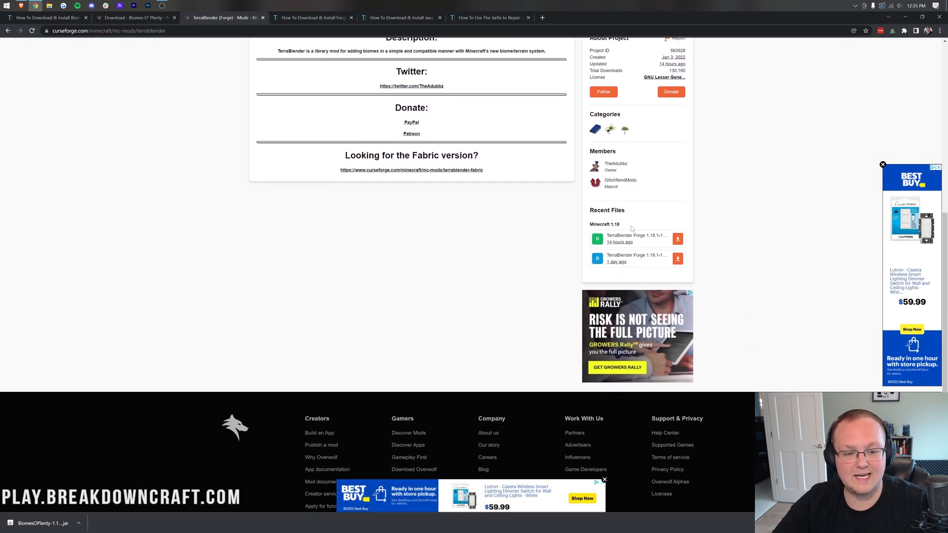
mouse_move(659, 238)
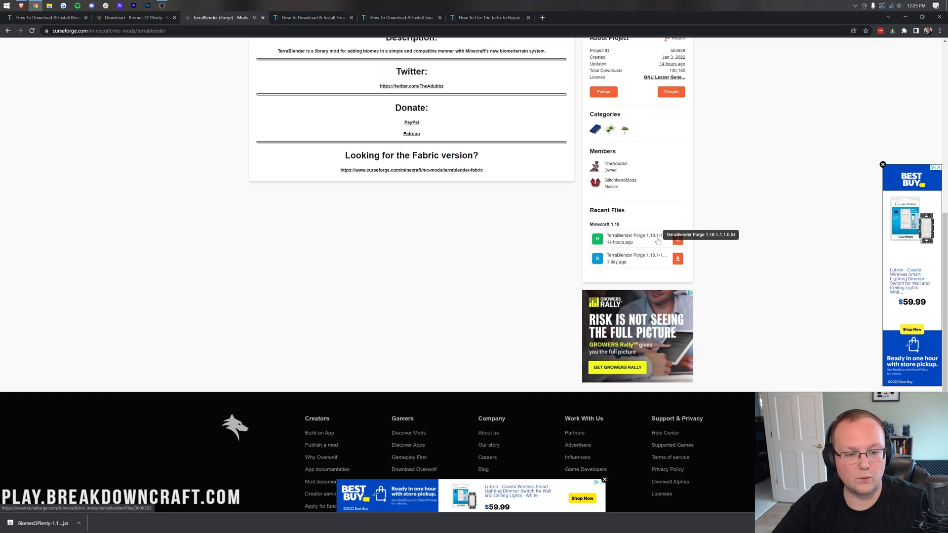
click(677, 238)
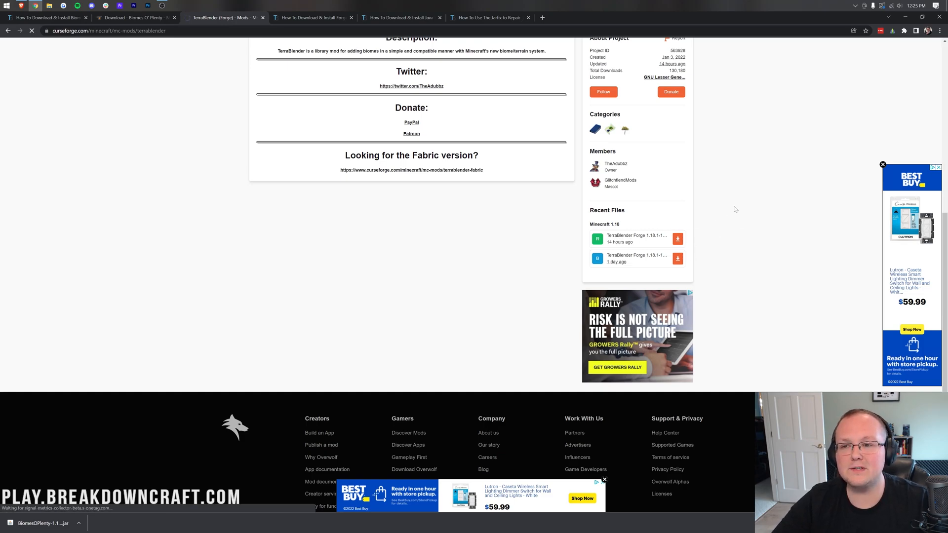
click(677, 237)
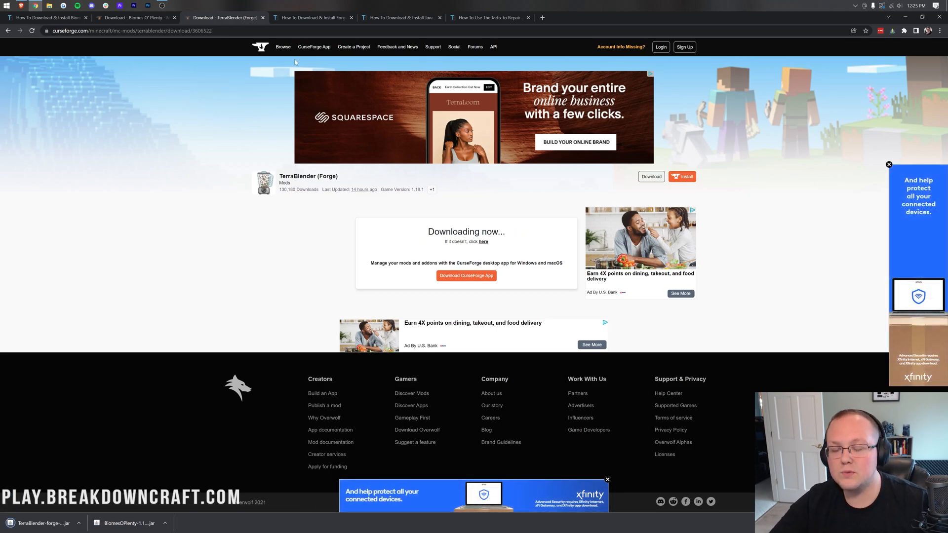
click(310, 16)
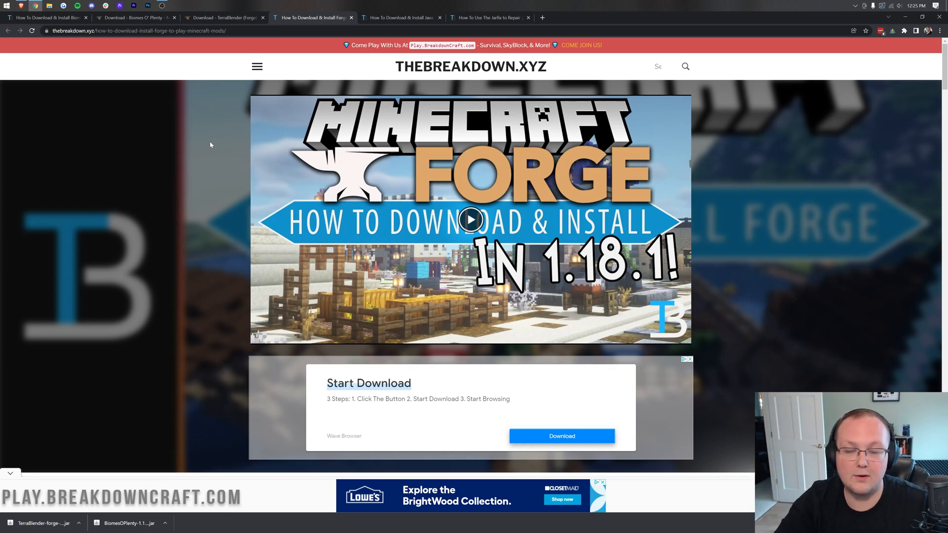
Follow the tutorial's 'Click here to download Forge!' link to the official Forge files site.
scroll(down, 3)
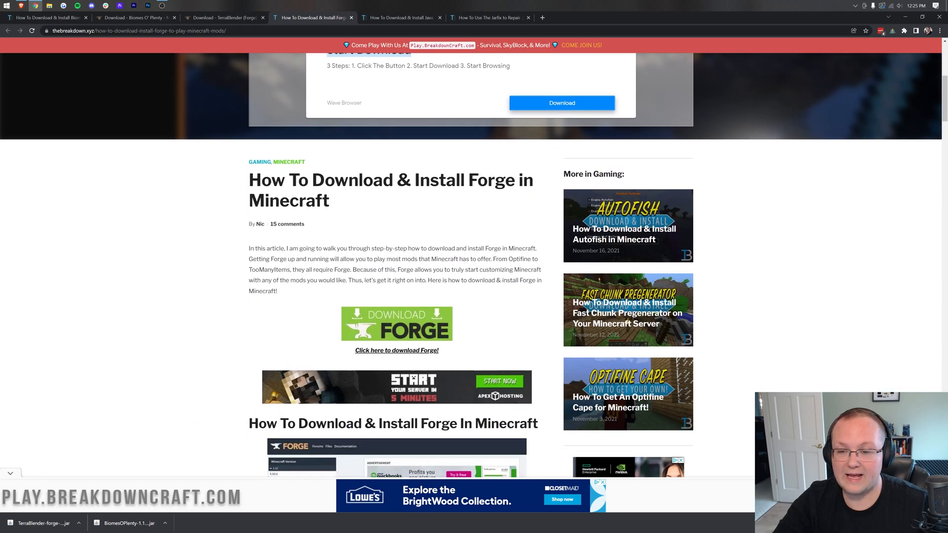
scroll(down, 3)
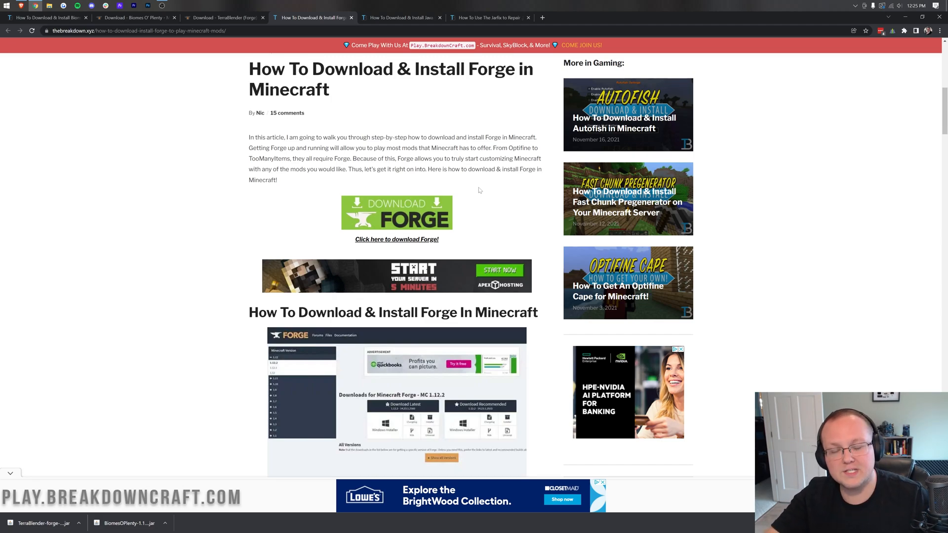
mouse_move(426, 134)
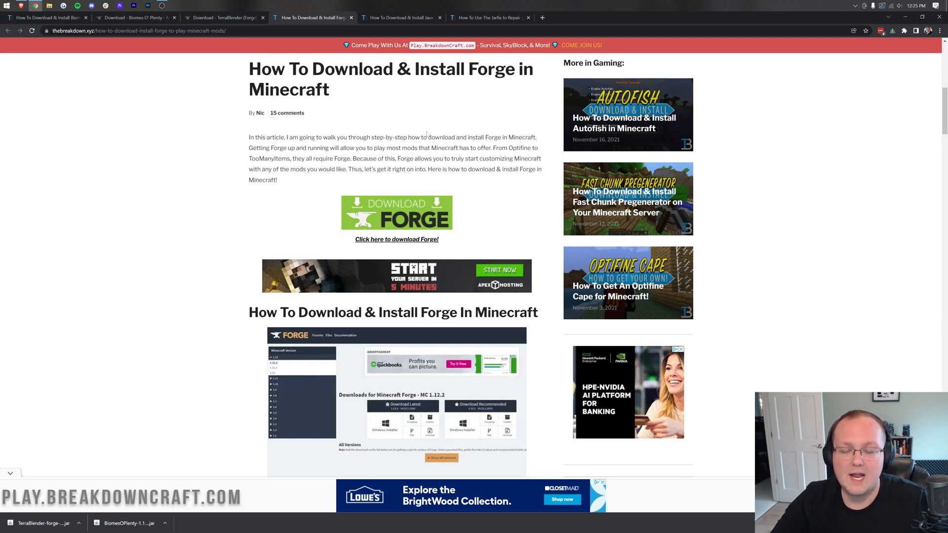
click(396, 239)
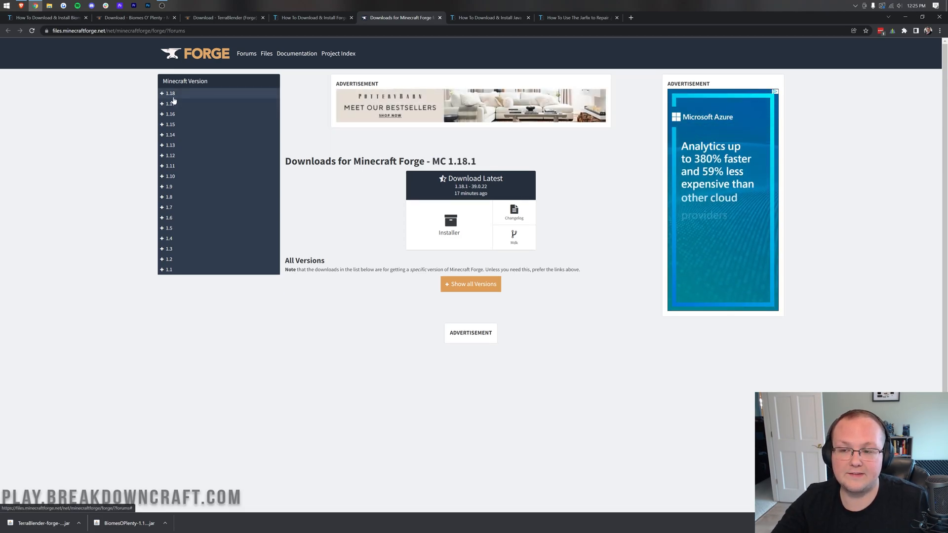
Choose Forge 1.18.1, download the latest installer and skip the ad so the jar downloads.
click(169, 93)
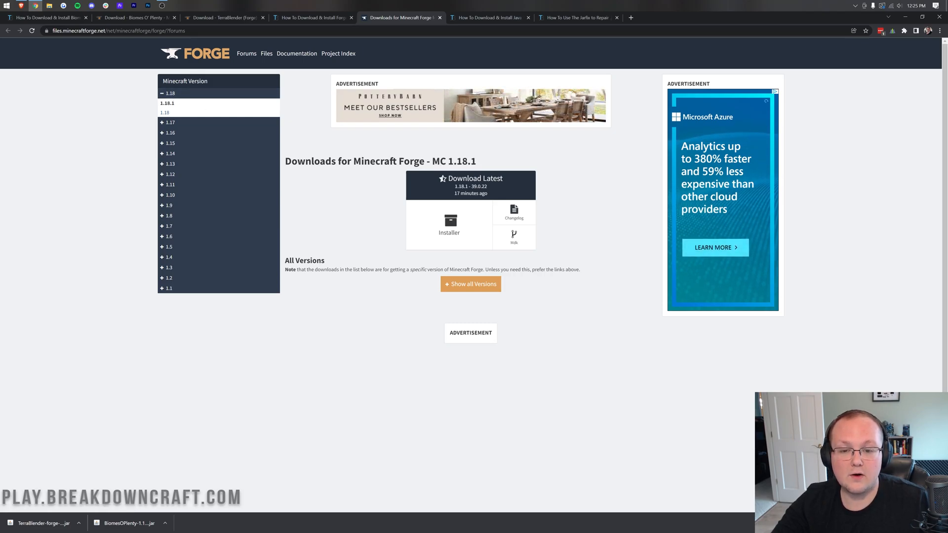
click(449, 227)
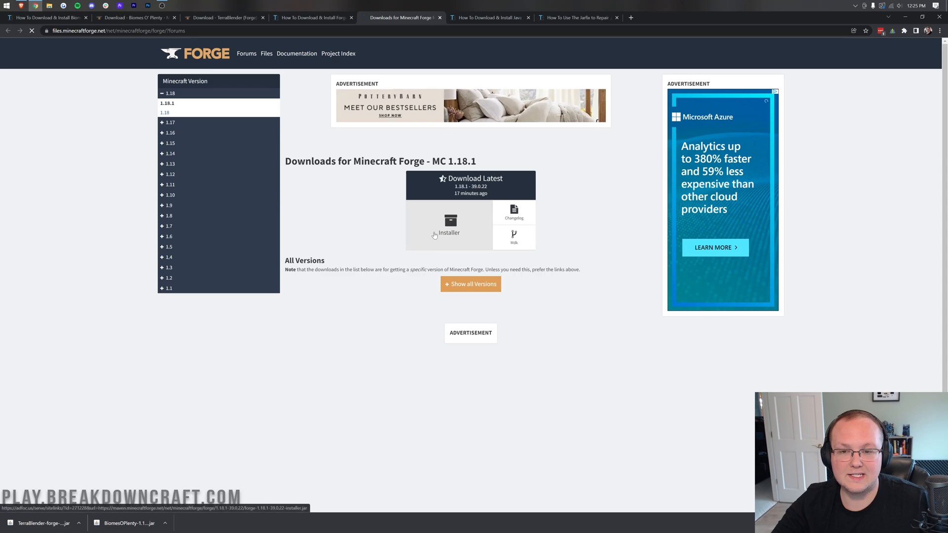
click(448, 224)
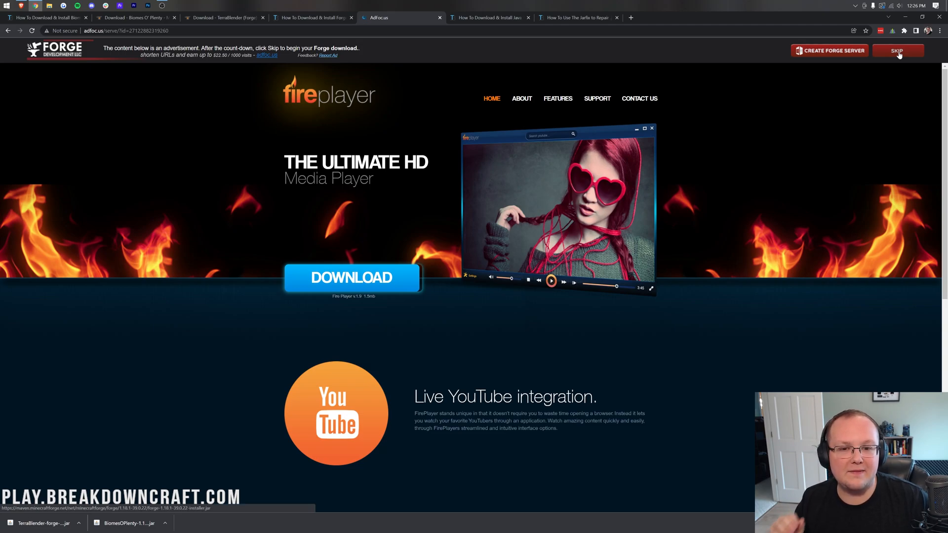
click(897, 51)
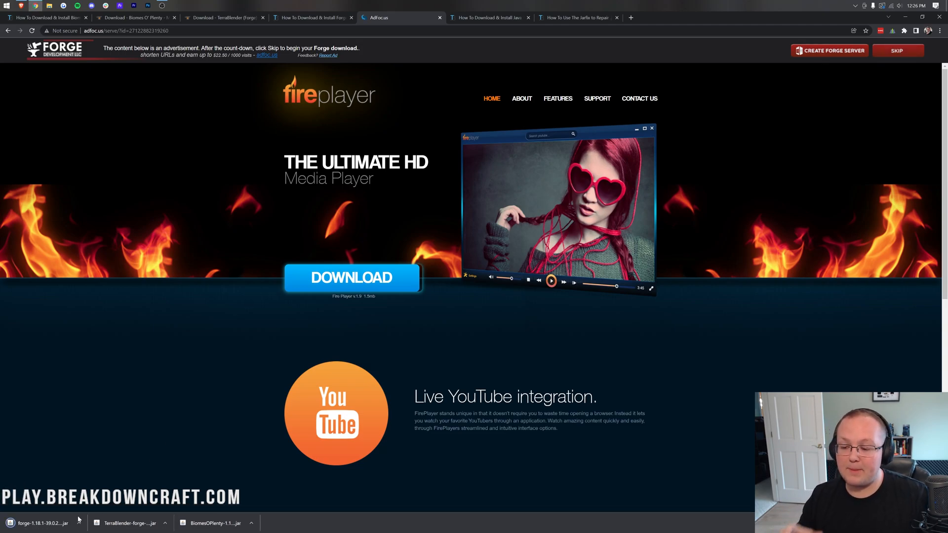
mouse_move(85, 461)
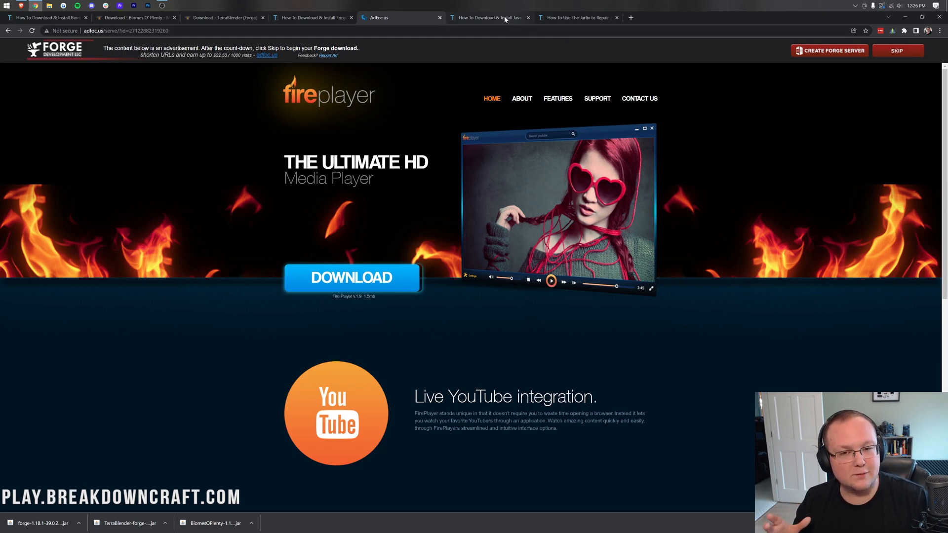
click(489, 17)
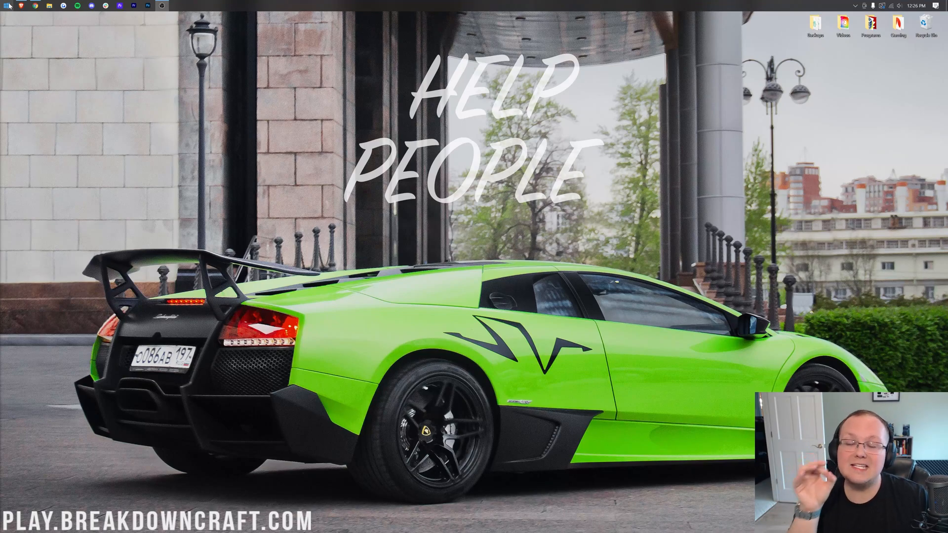
Find the Downloads folder and move the Forge, TerraBlender and BoP jars onto the desktop.
click(9, 6)
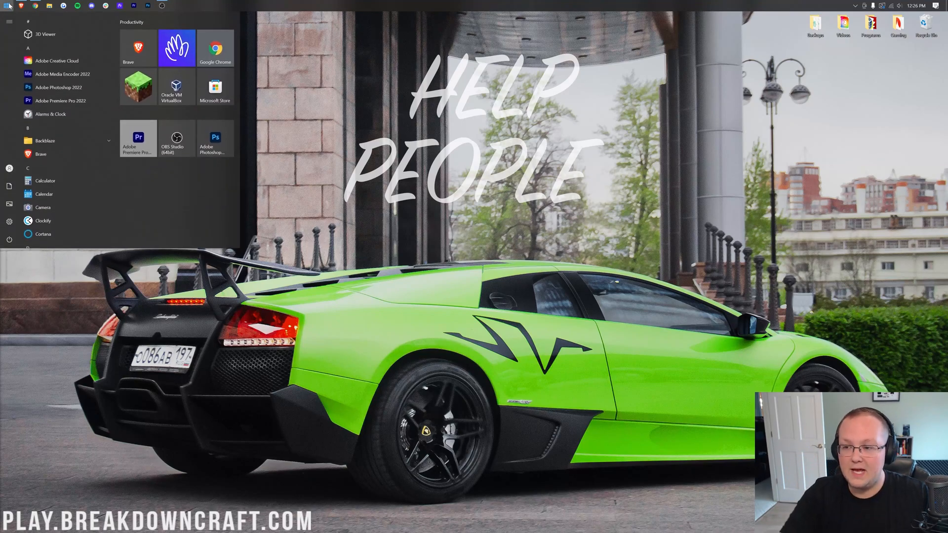
text(downloads)
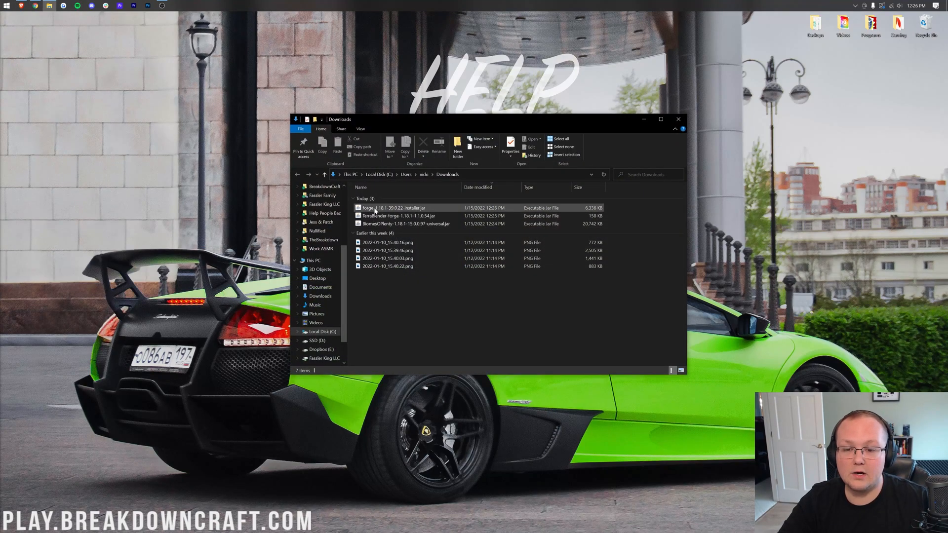
click(404, 224)
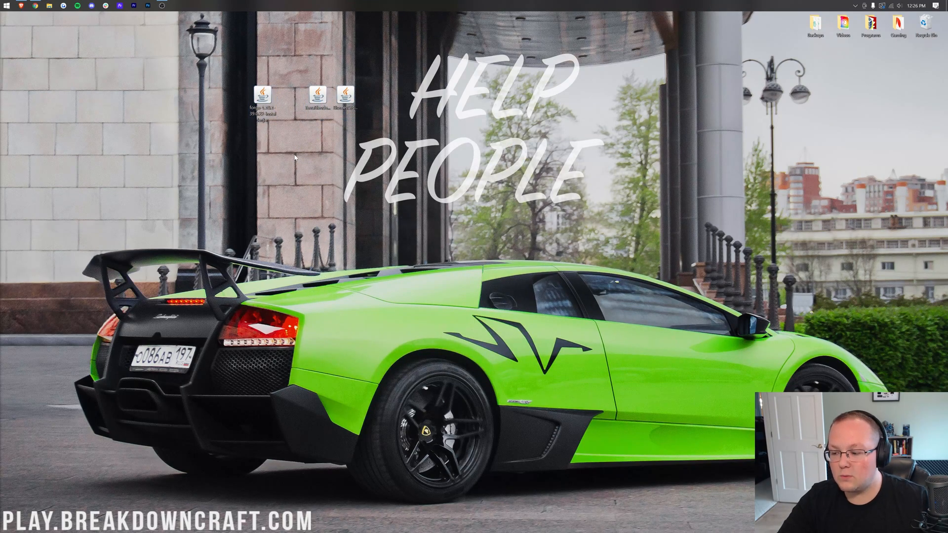
right_click(262, 97)
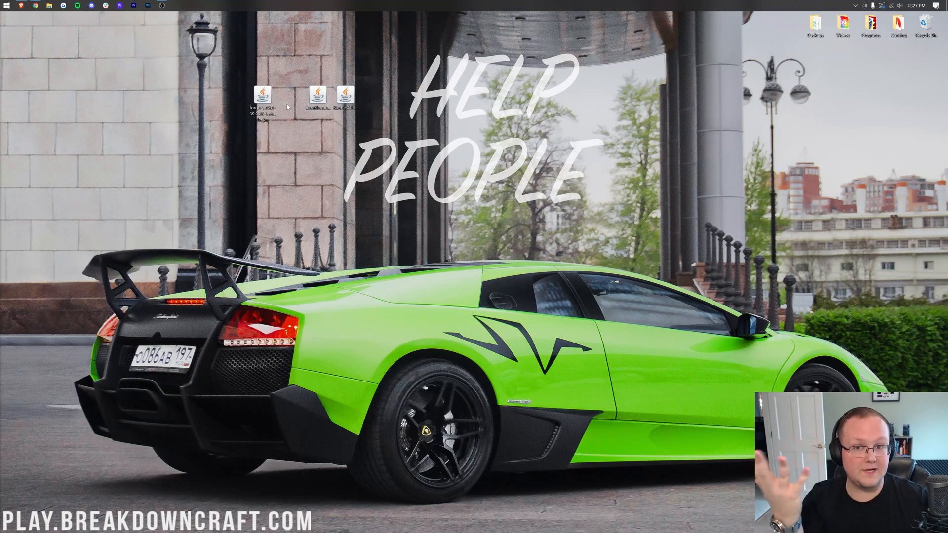
mouse_move(309, 124)
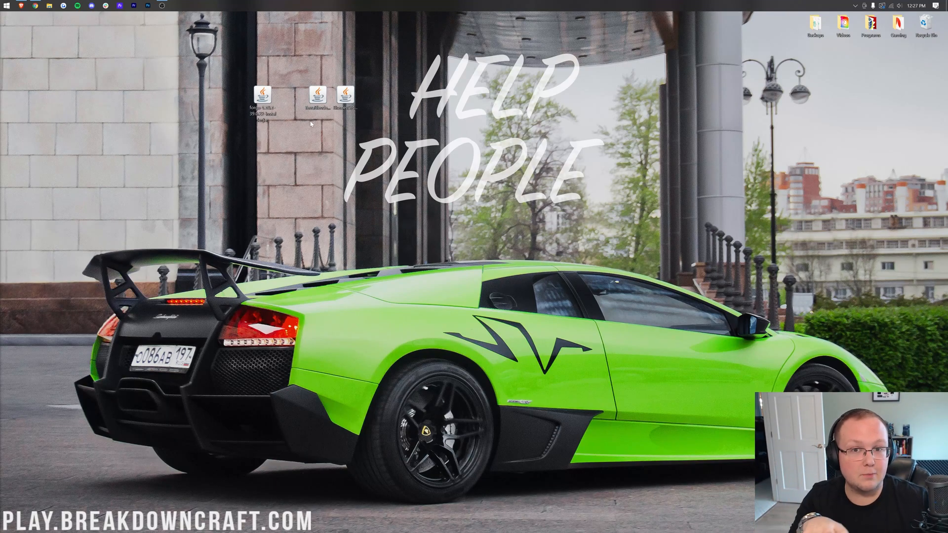
click(261, 96)
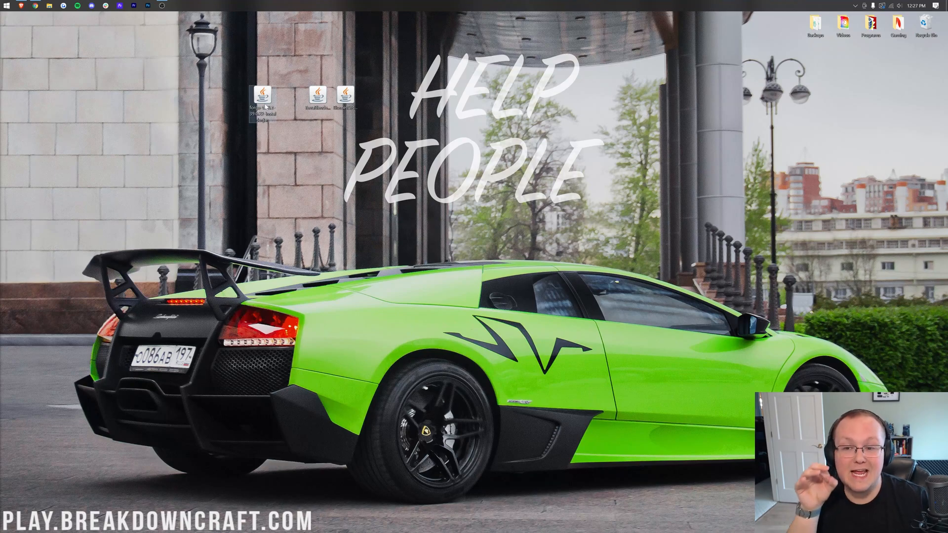
right_click(261, 100)
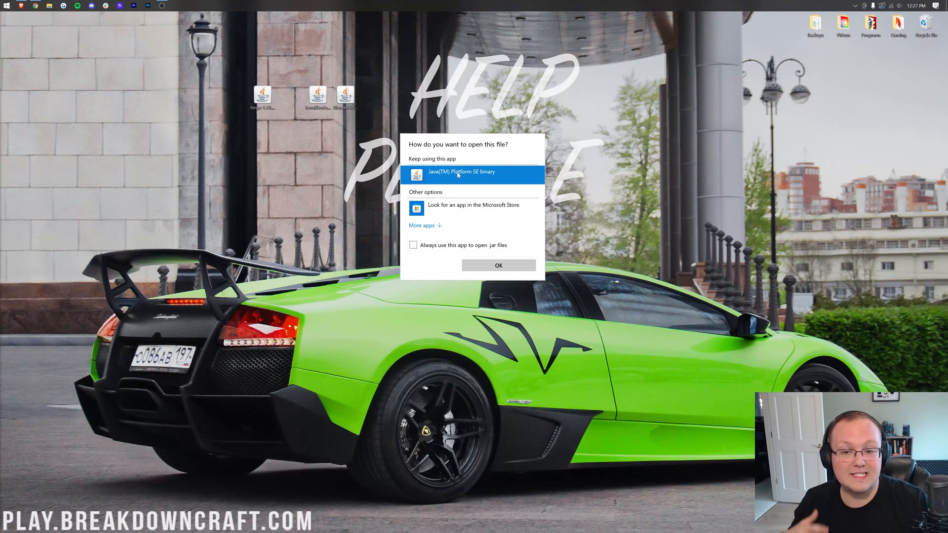
click(498, 264)
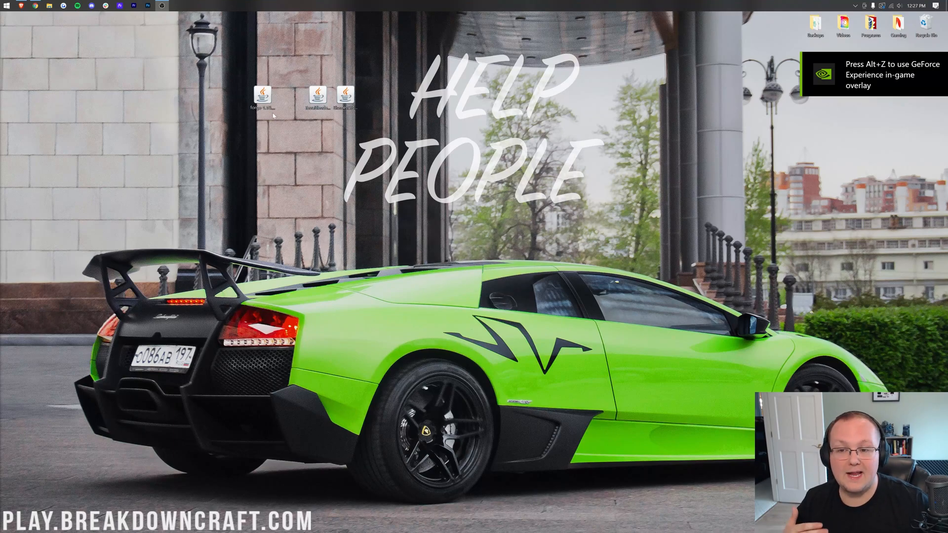
mouse_move(230, 106)
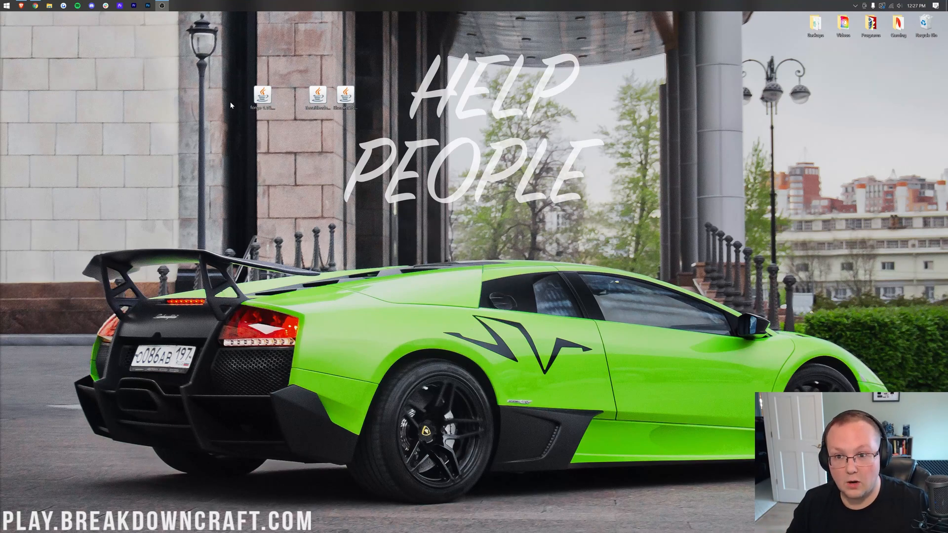
mouse_move(225, 120)
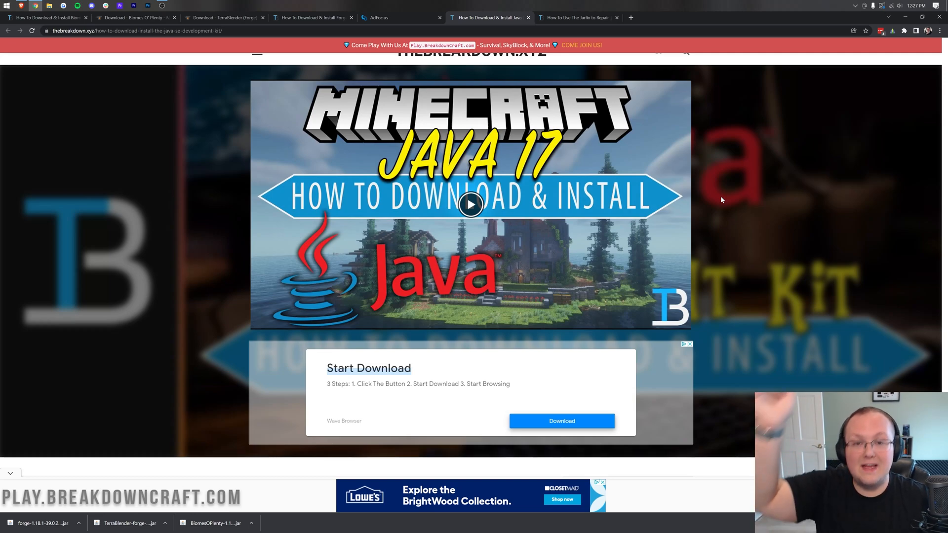
scroll(down, 3)
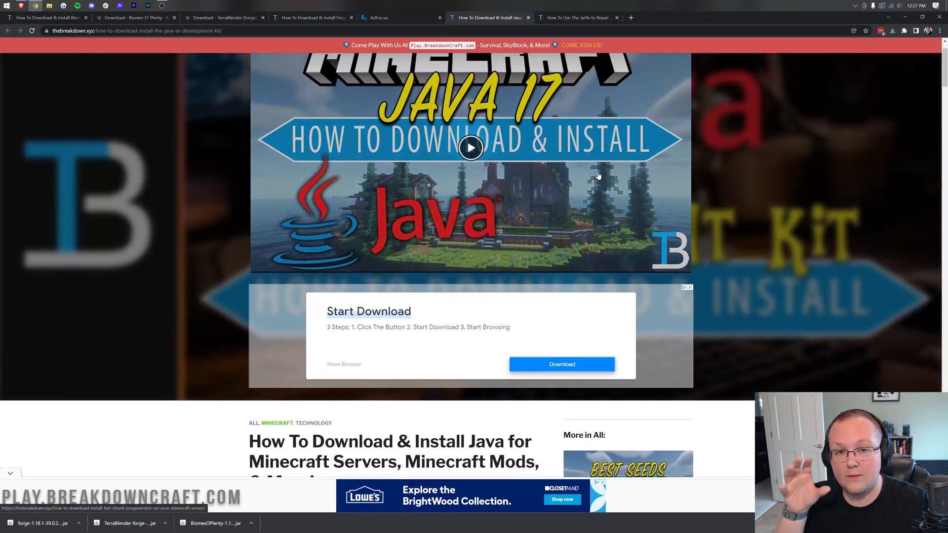
click(576, 17)
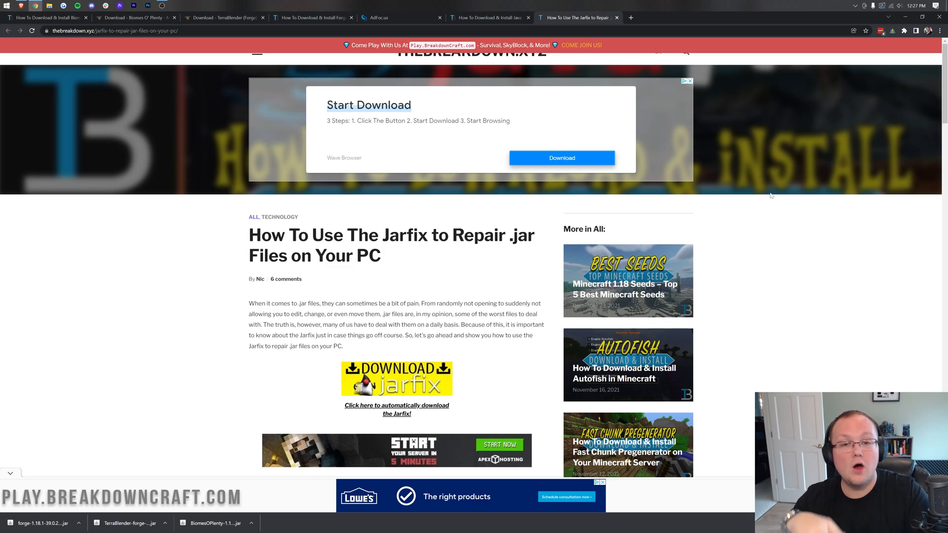
click(488, 17)
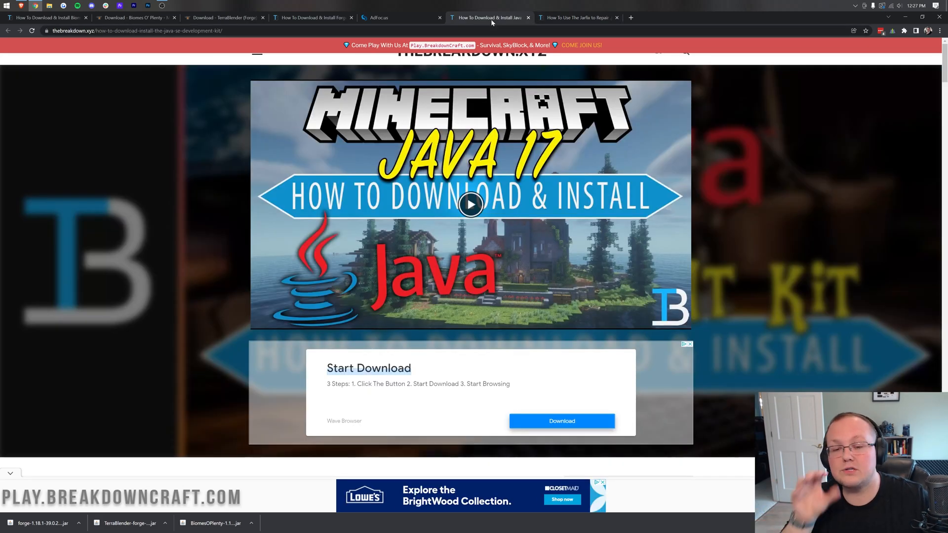
click(575, 17)
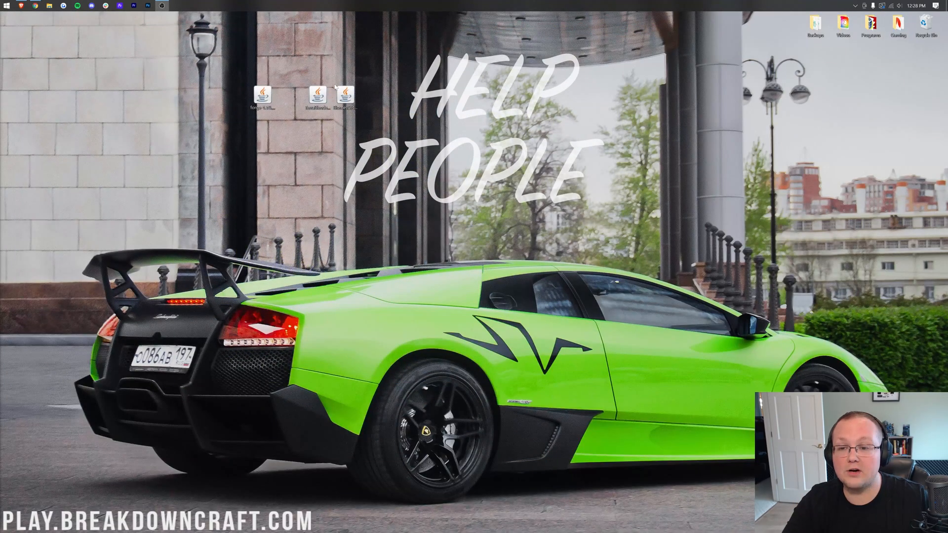
Run the Forge installer with Java, install the client and dismiss the success message.
right_click(261, 96)
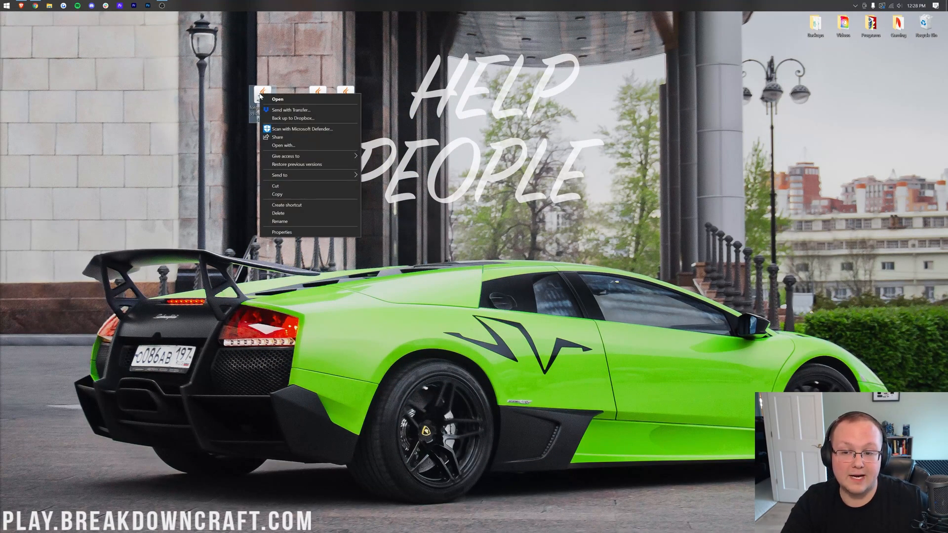
click(277, 99)
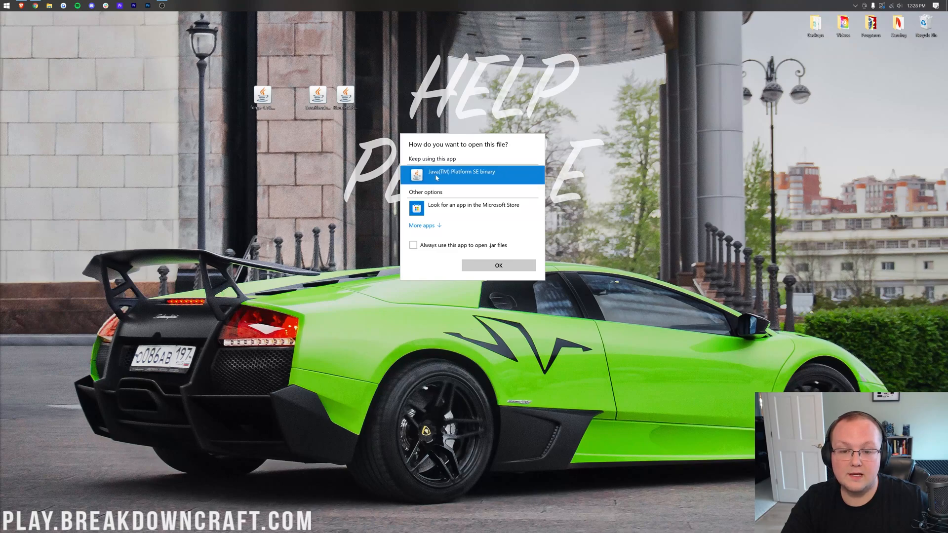
click(497, 265)
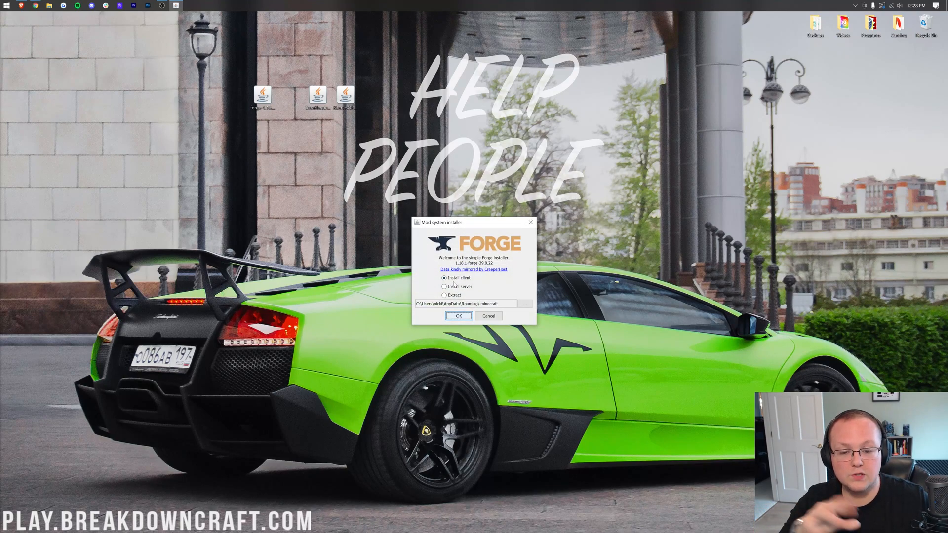
click(458, 316)
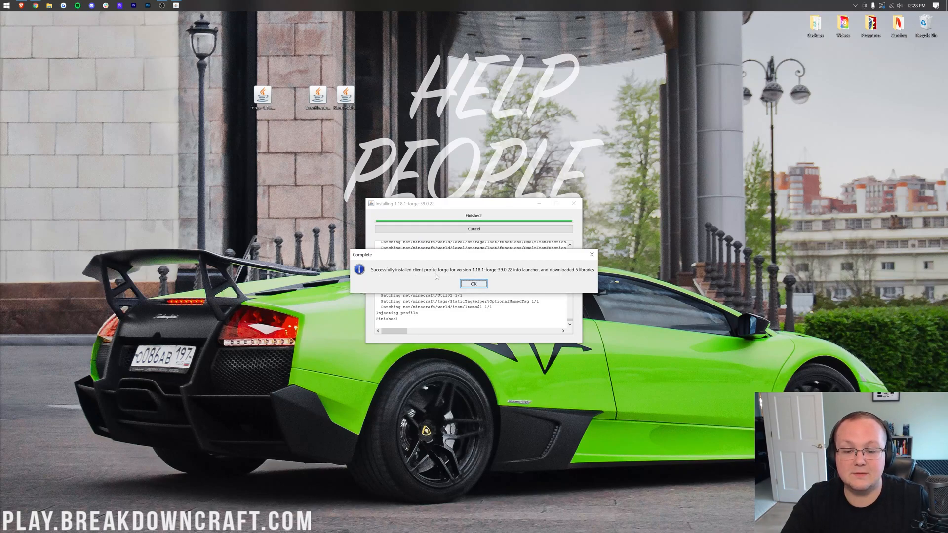
mouse_move(473, 283)
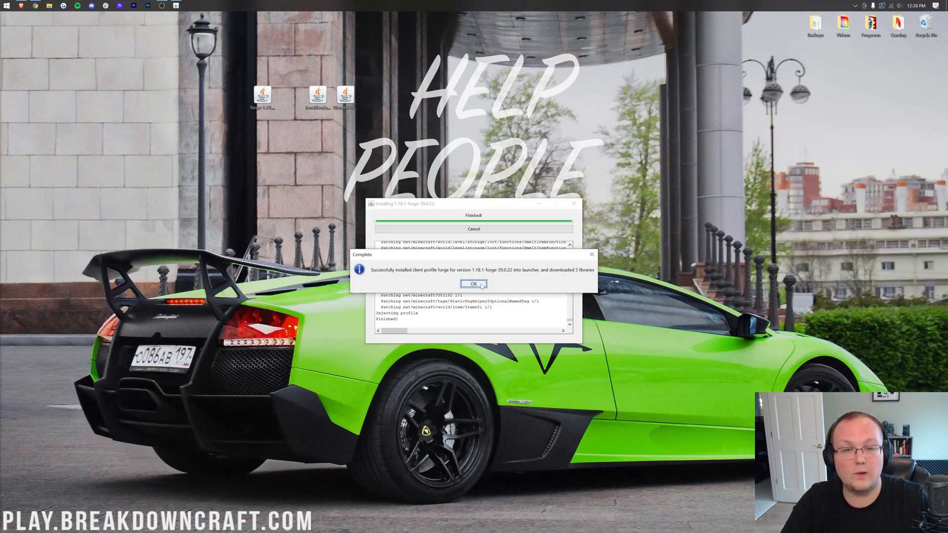
click(473, 284)
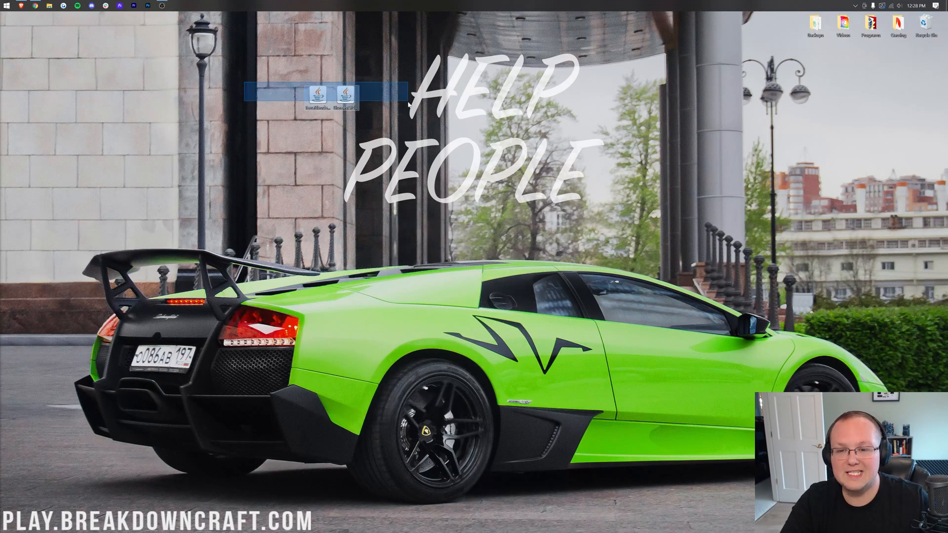
Open the Minecraft Launcher and select the forge 1.18.1-forge-39.0.22 installation from the play list.
click(8, 6)
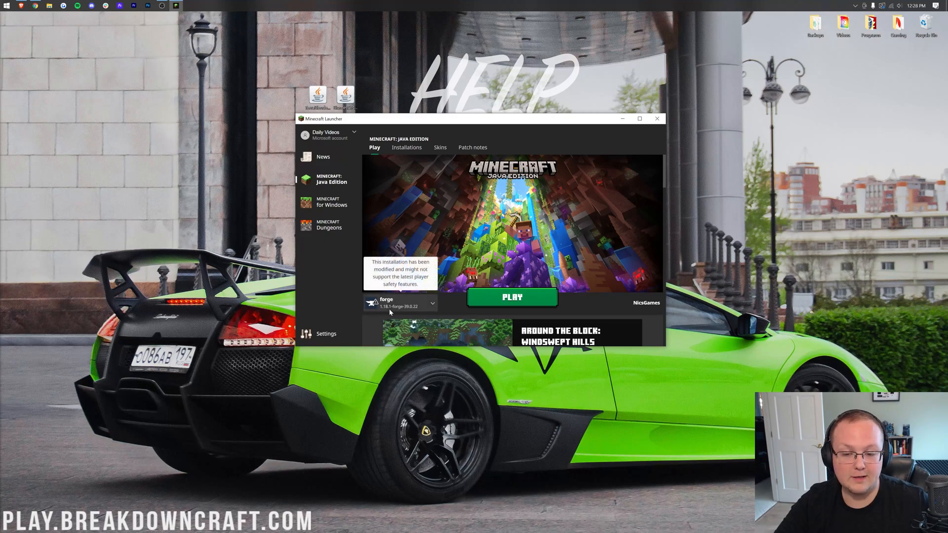
click(511, 297)
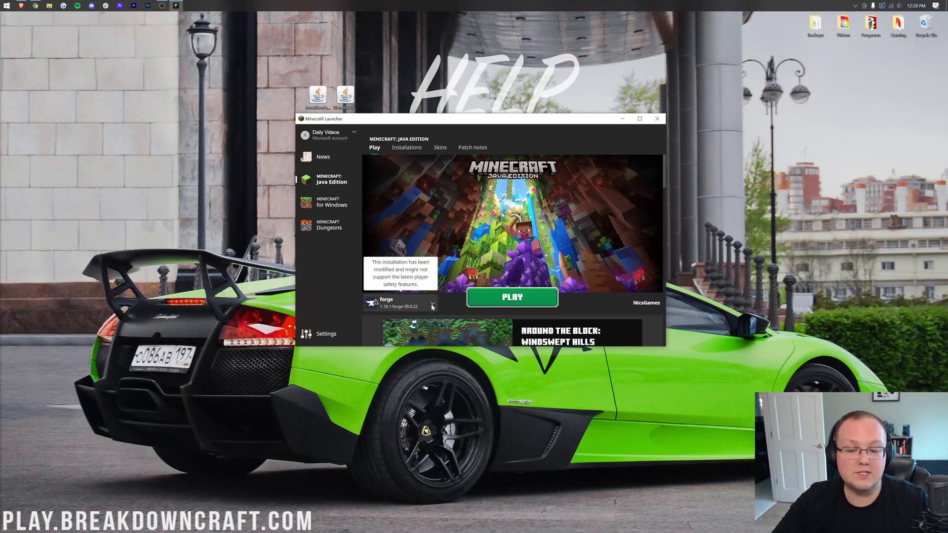
click(432, 305)
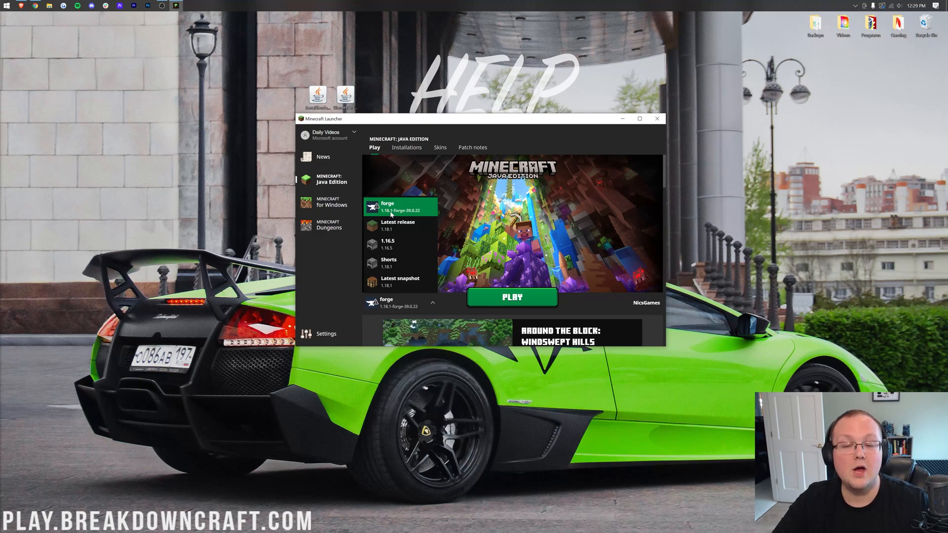
click(407, 147)
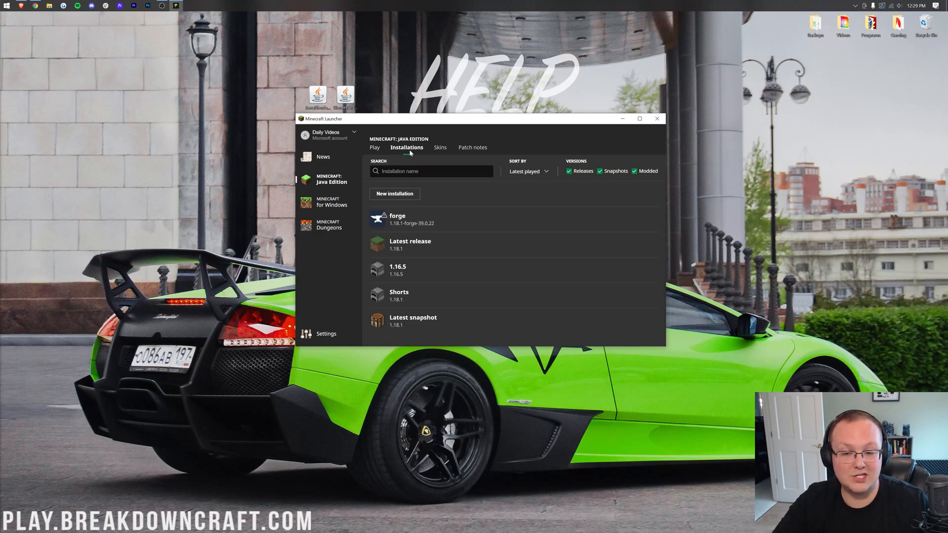
In Installations, re-show modded entries and start a new installation.
click(634, 170)
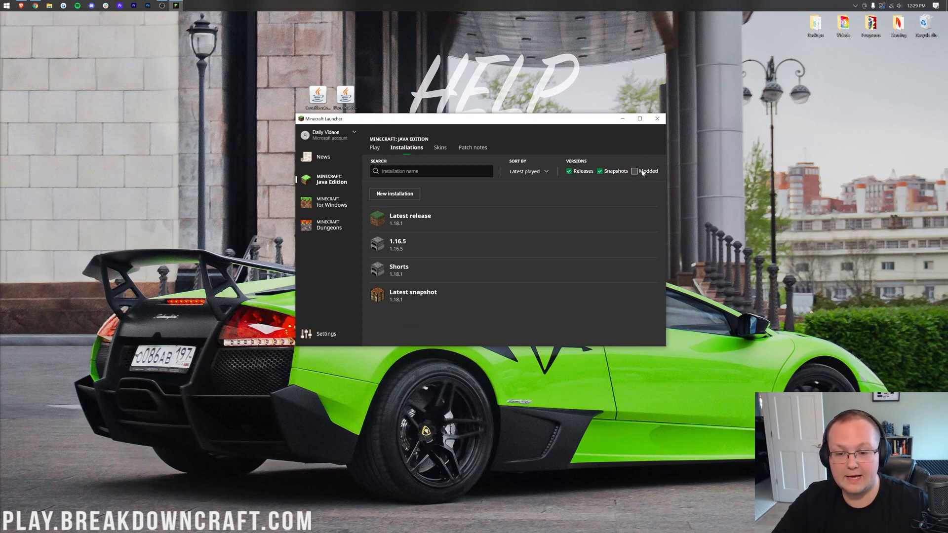
click(635, 171)
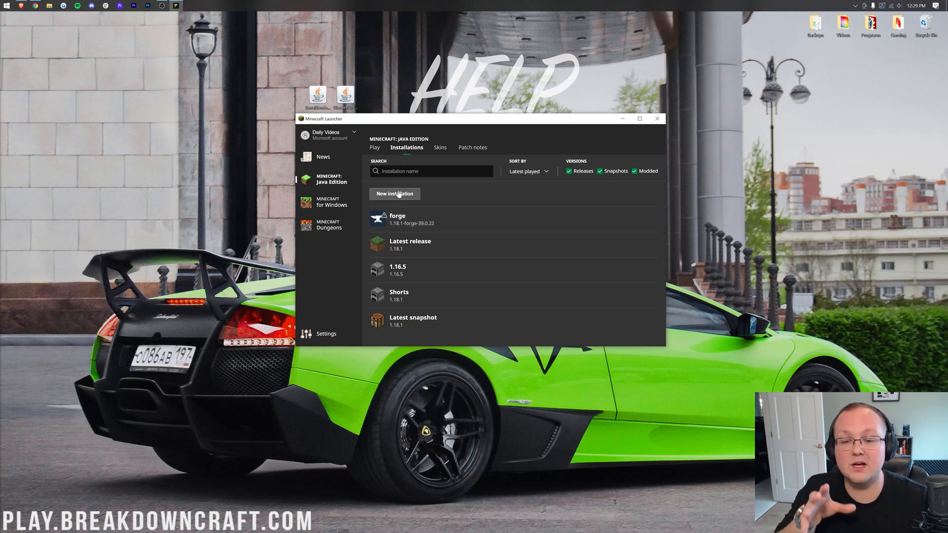
click(394, 193)
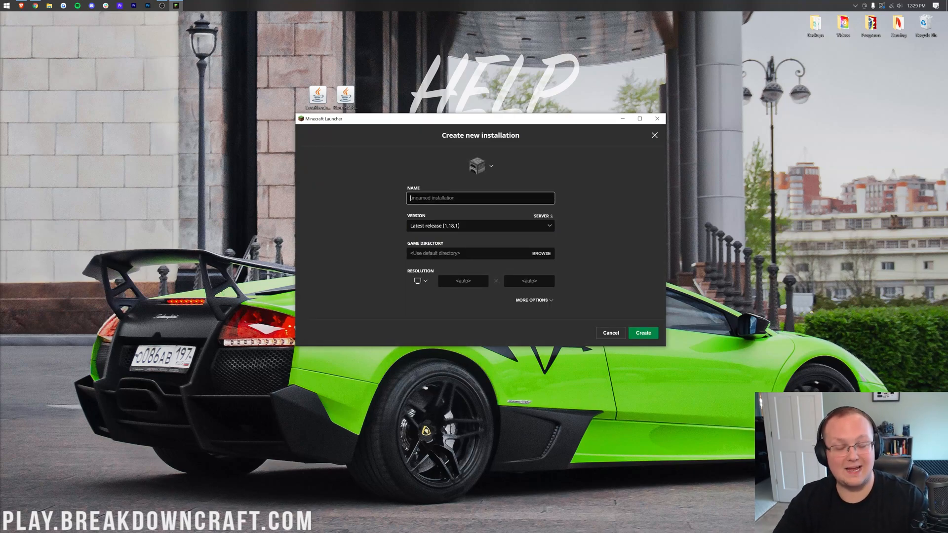
Create installation Play.BreakdownCraft.com using release 1.18.1-forge-39.0.22.
text(Play.BreakdownCraft.com)
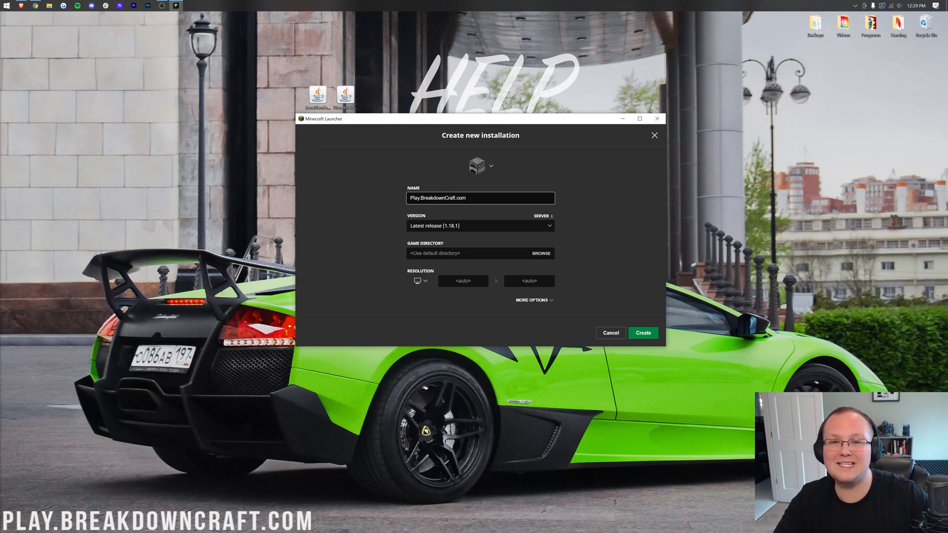
mouse_move(486, 213)
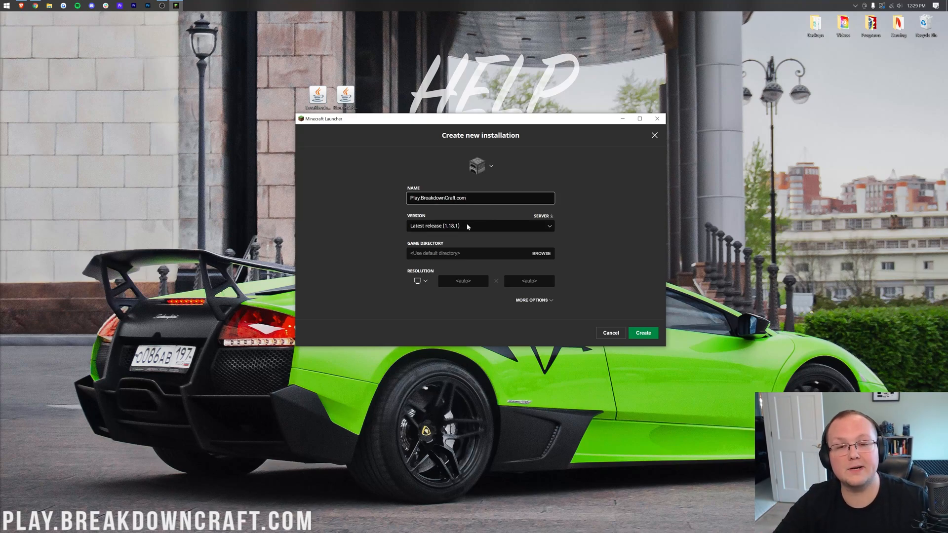
click(479, 226)
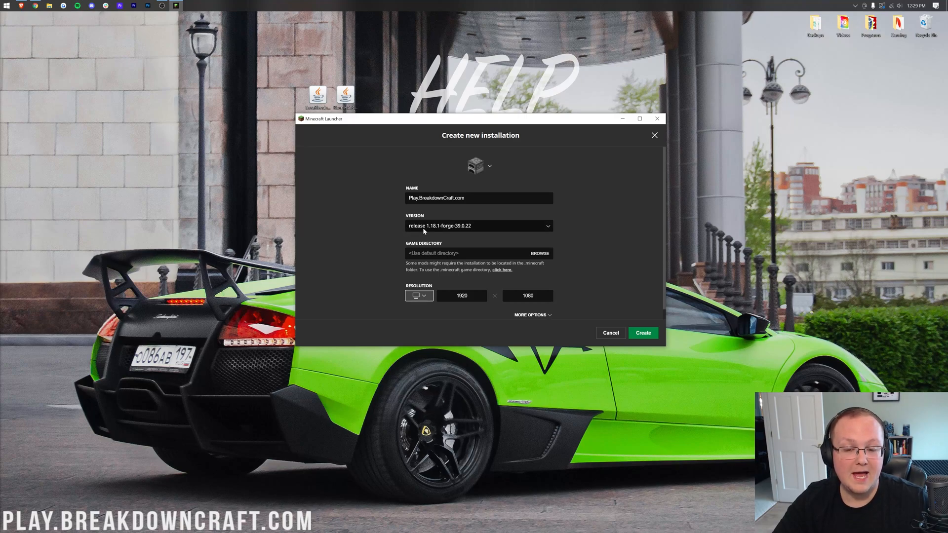
mouse_move(452, 234)
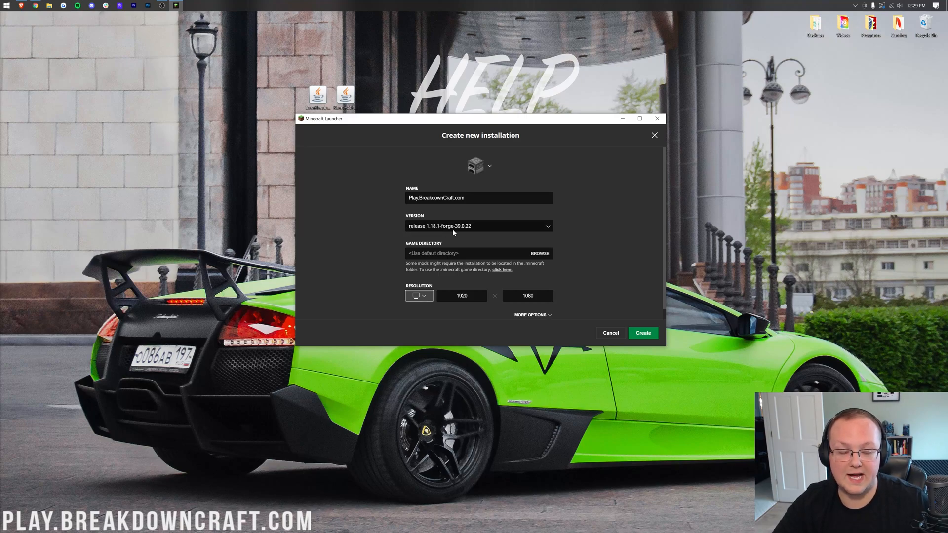
click(643, 333)
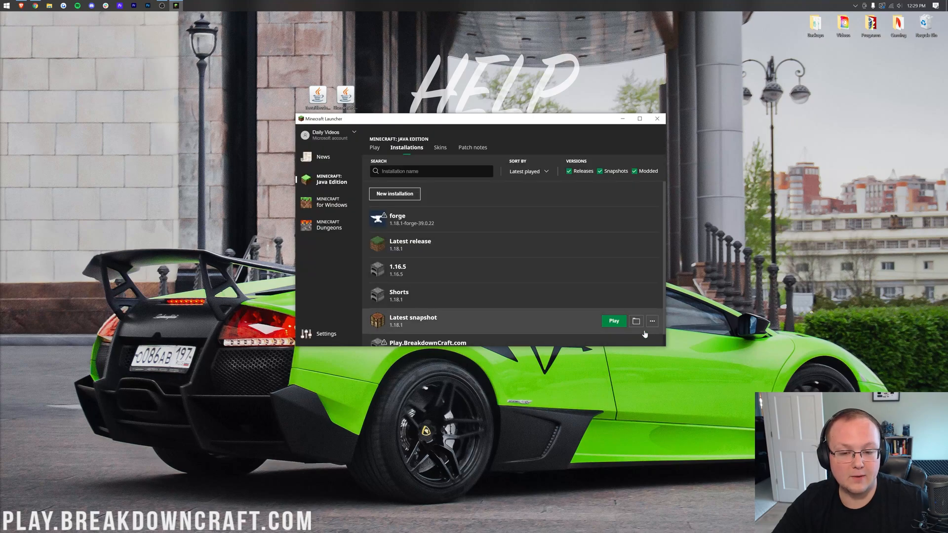
Launch the Play.BreakdownCraft.com installation so Minecraft loads with Forge 39.0.22.
scroll(down, 3)
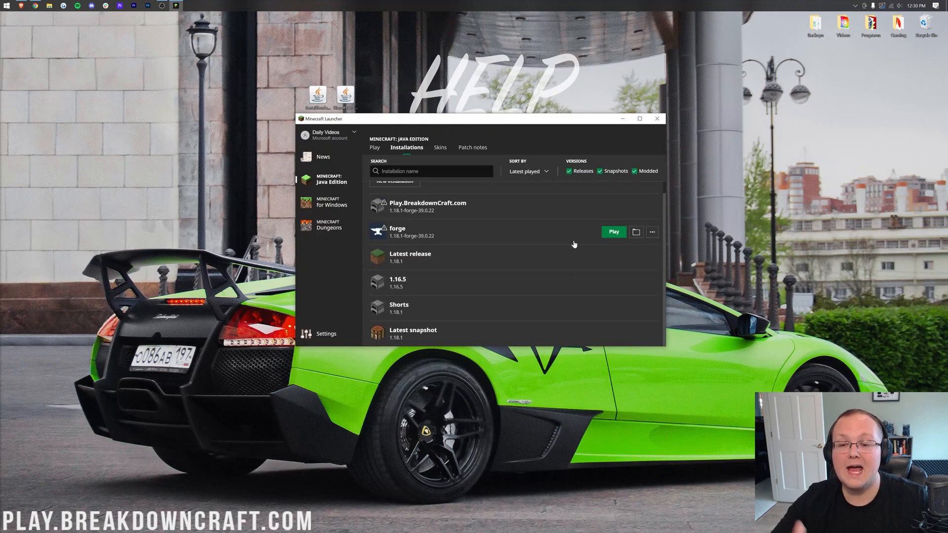
click(613, 231)
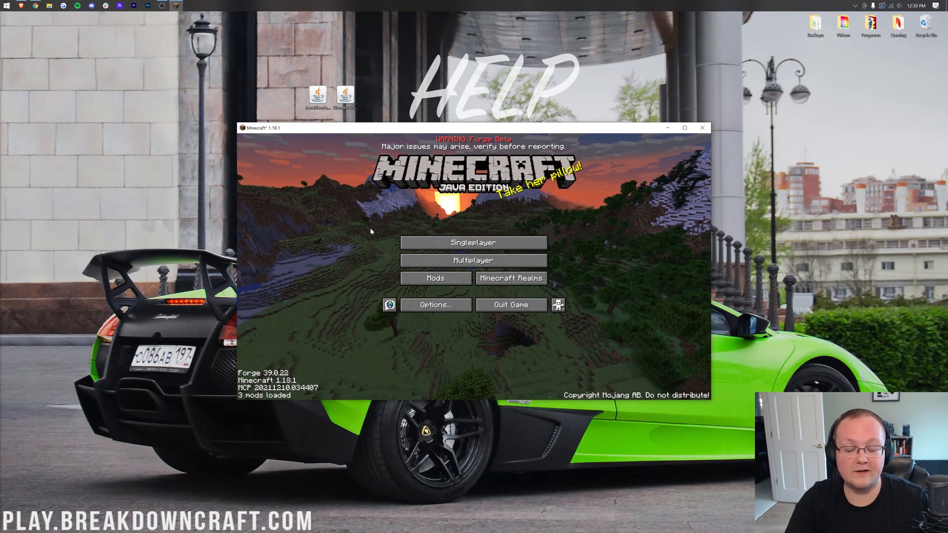
From the Mods screen, open the game's mods folder in File Explorer.
click(434, 277)
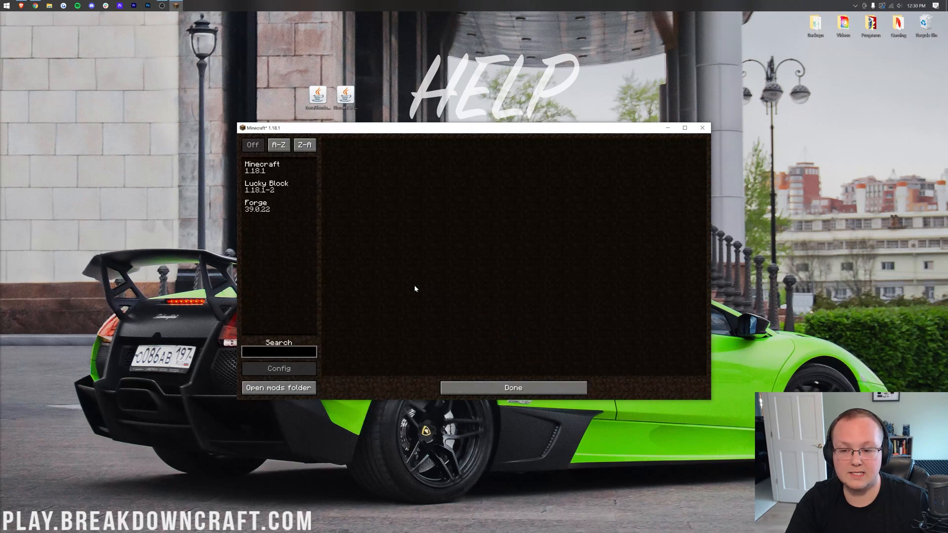
mouse_move(274, 221)
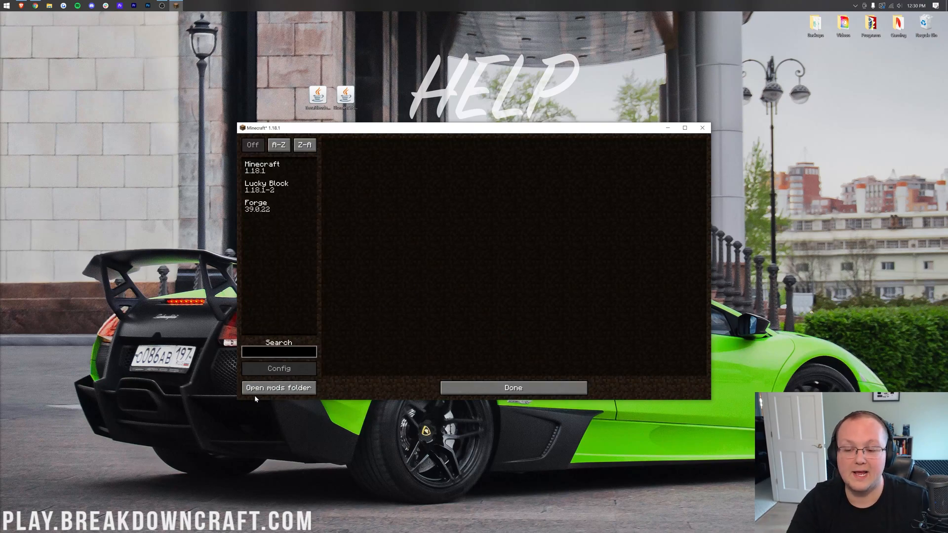
click(512, 387)
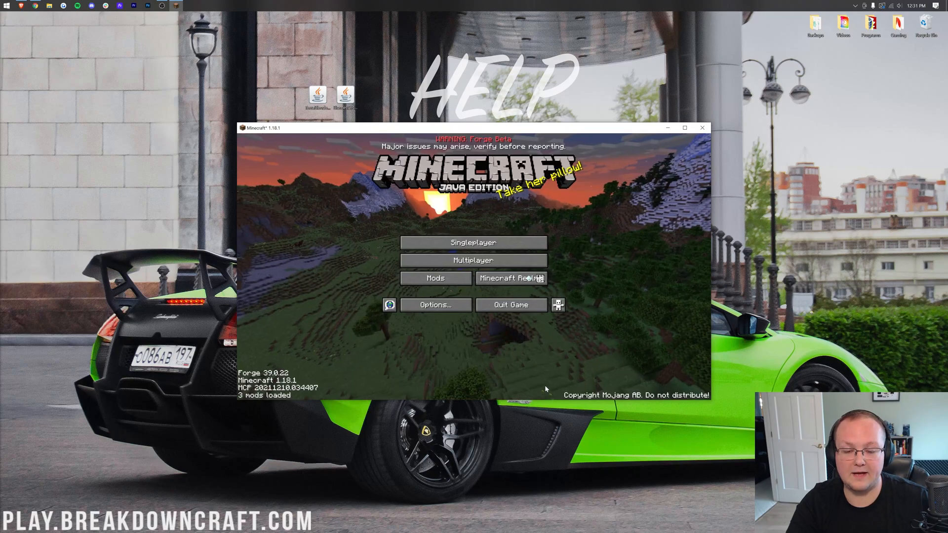
click(434, 279)
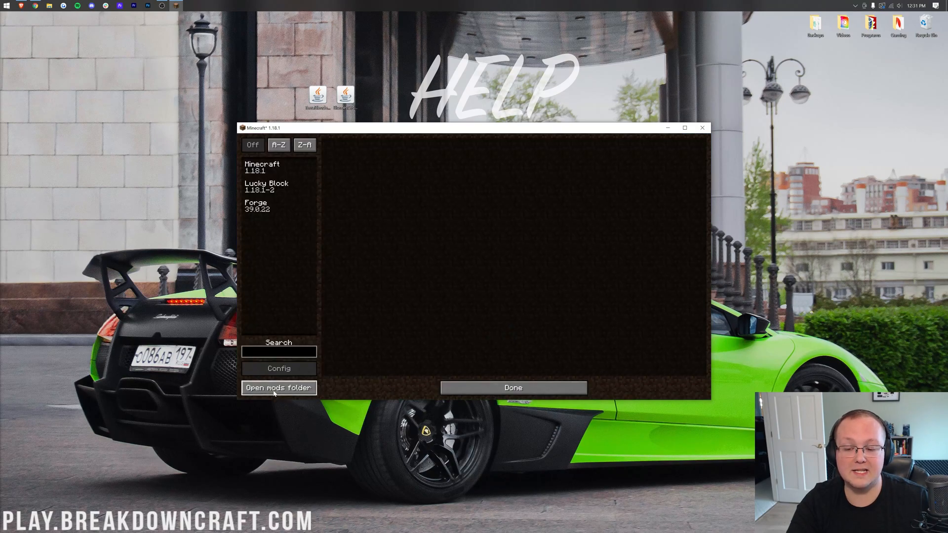
click(278, 387)
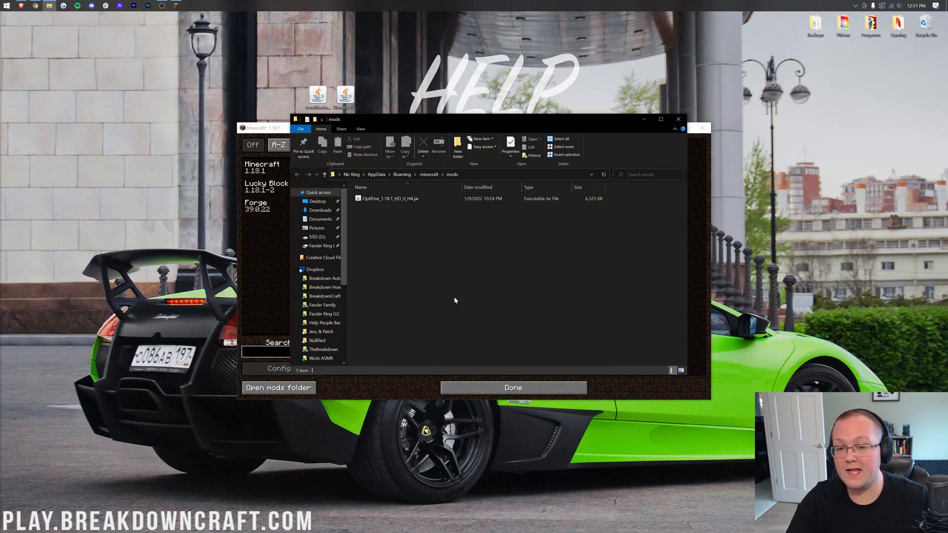
mouse_move(398, 209)
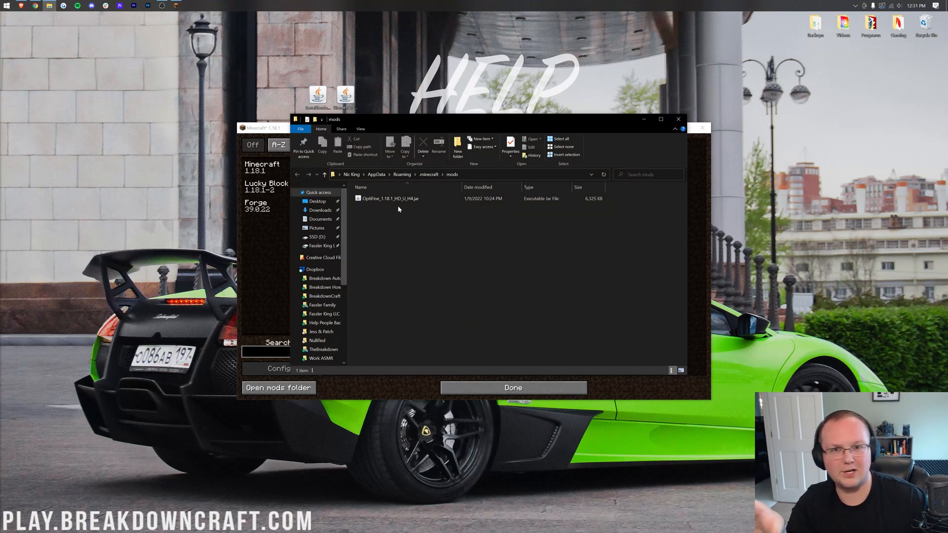
With BoP and TerraBlender jars in the mods folder, delete the OptiFine jar.
click(389, 198)
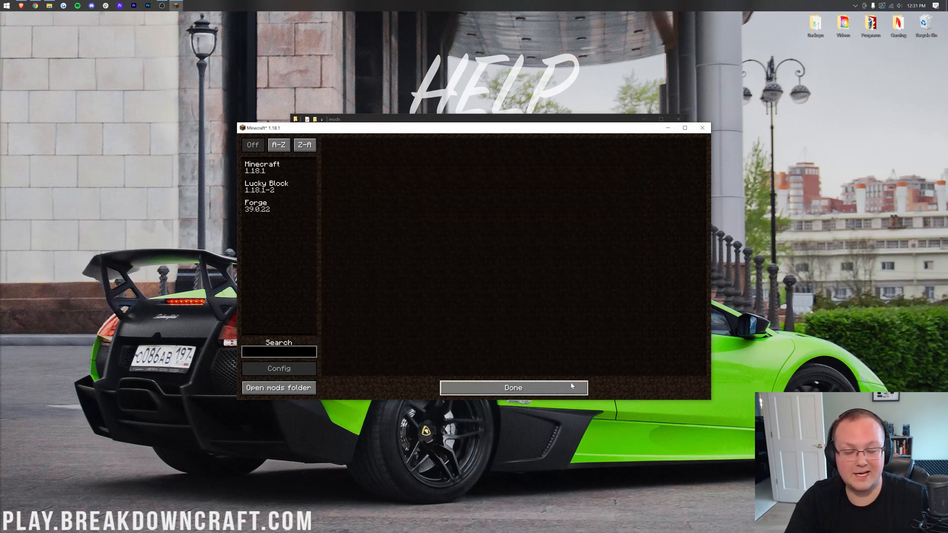
click(279, 387)
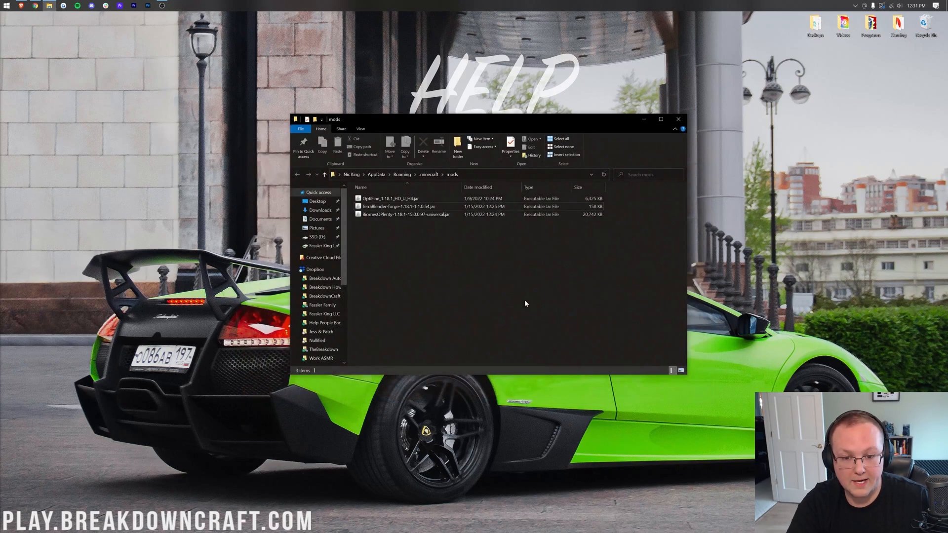
right_click(387, 199)
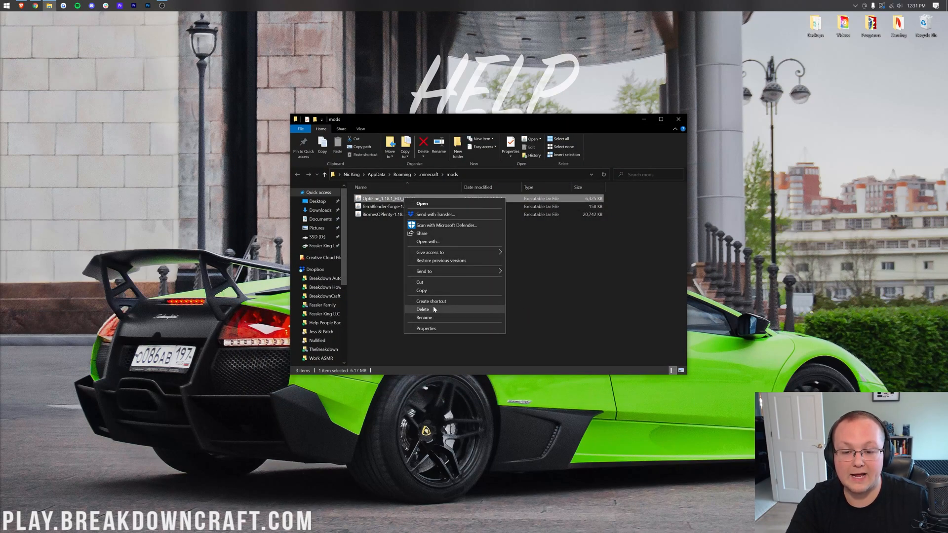
click(421, 309)
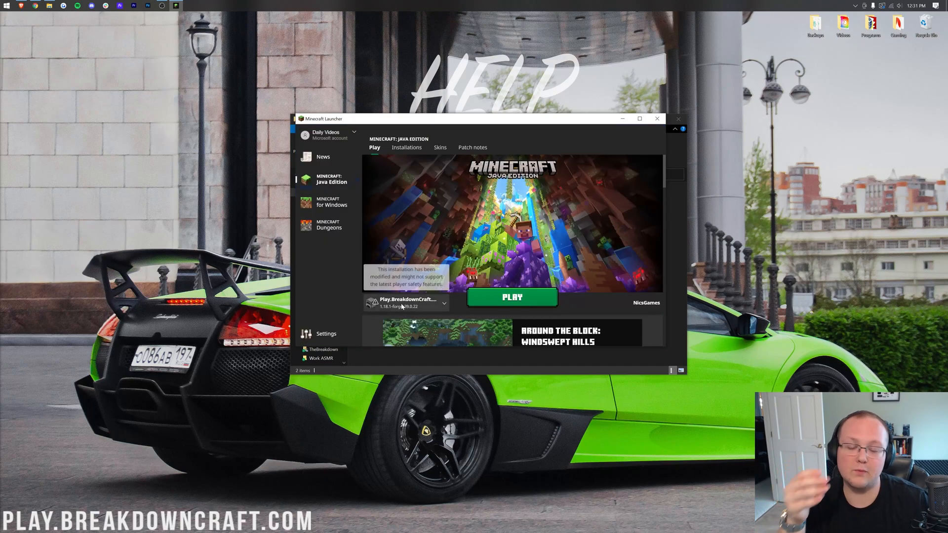
Launch Play.BreakdownCraft.com, keeping the modded-installation warning enabled and confirming Play.
click(444, 302)
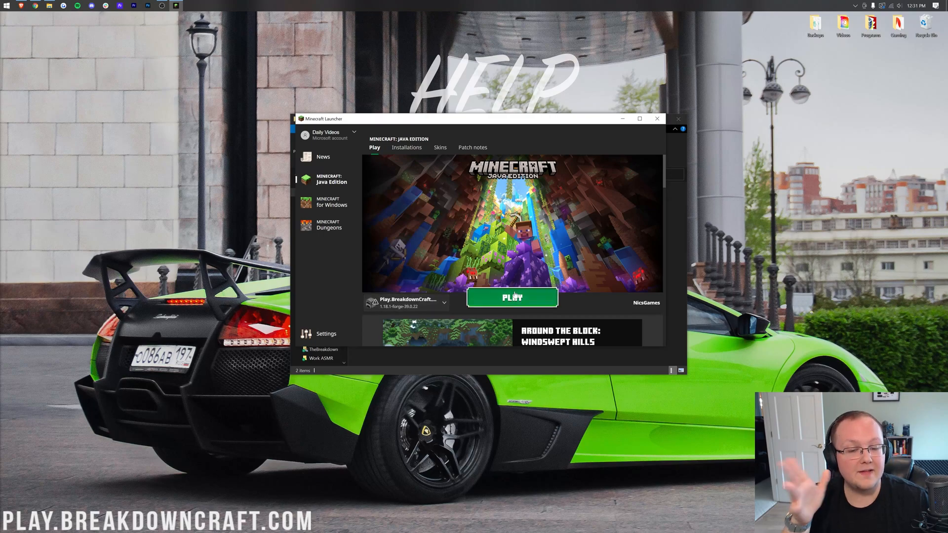
click(511, 297)
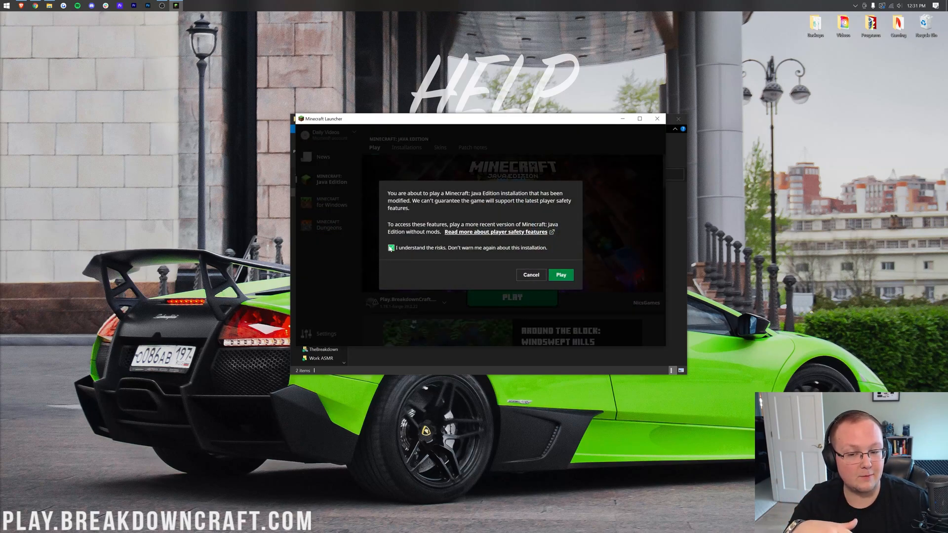
click(391, 247)
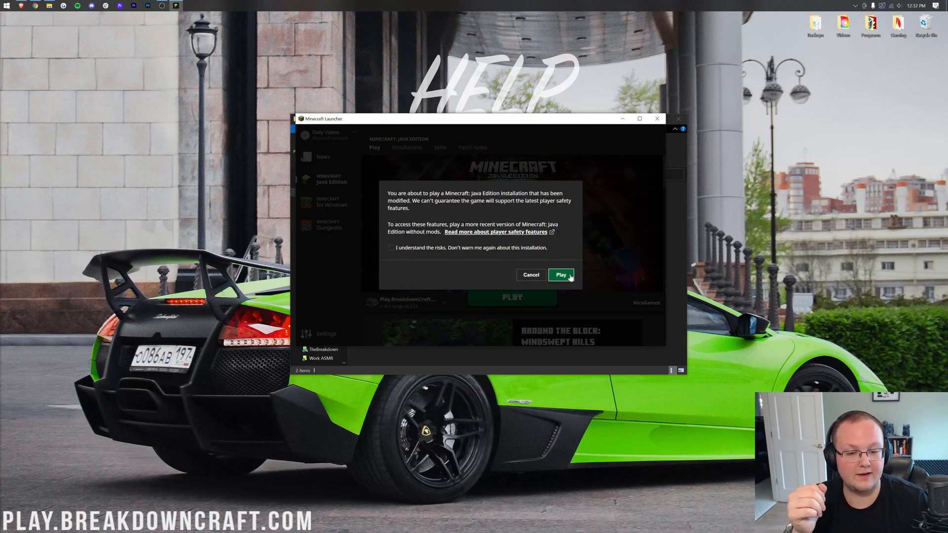
click(560, 274)
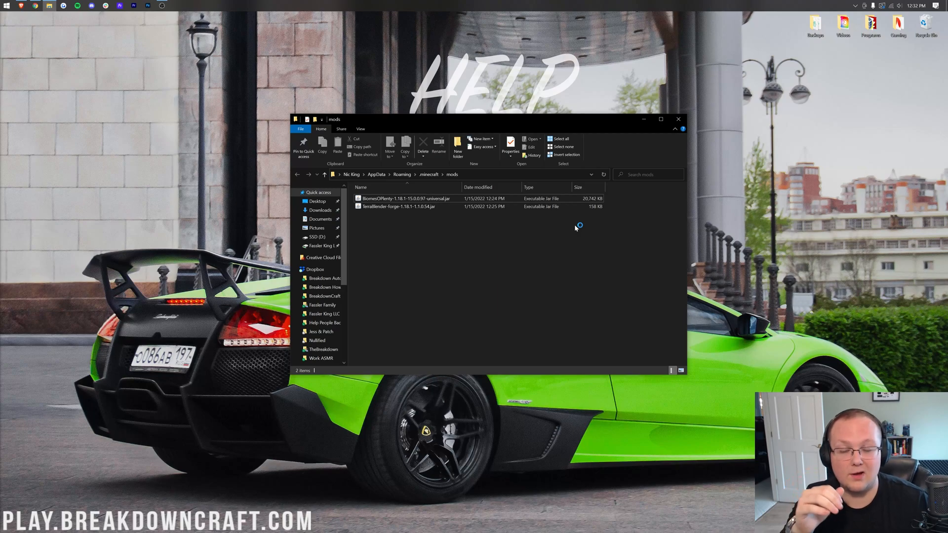
mouse_move(574, 229)
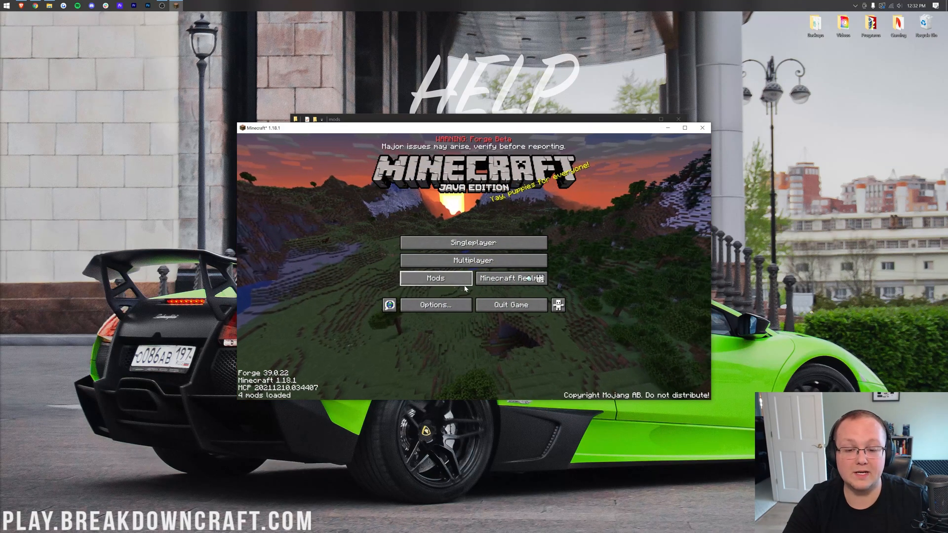
Confirm Biomes O' Plenty in the Mods list, then create and enter a new singleplayer world.
click(434, 279)
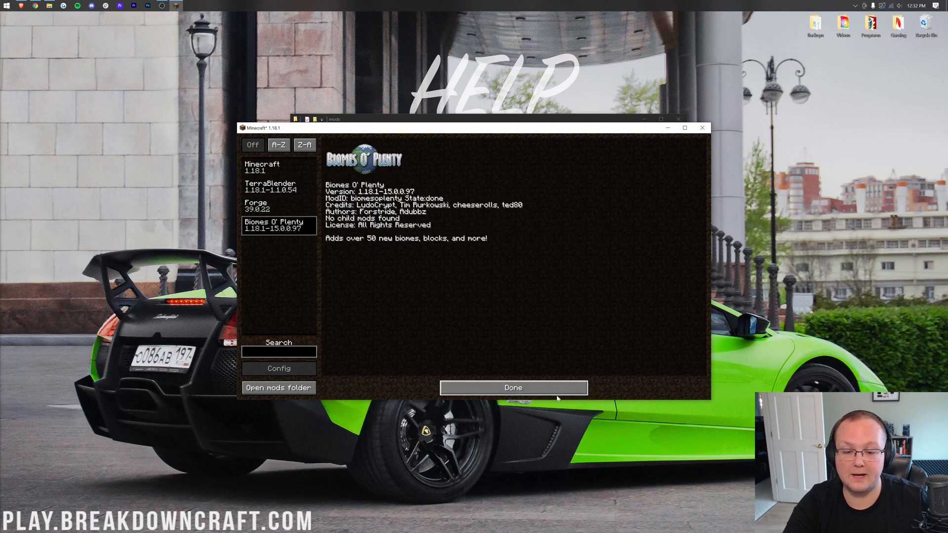
click(512, 387)
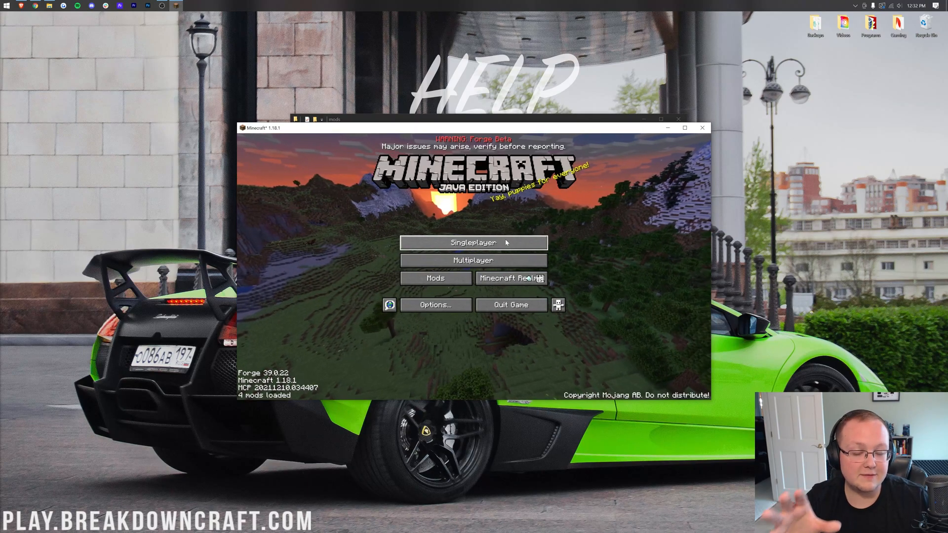
click(473, 242)
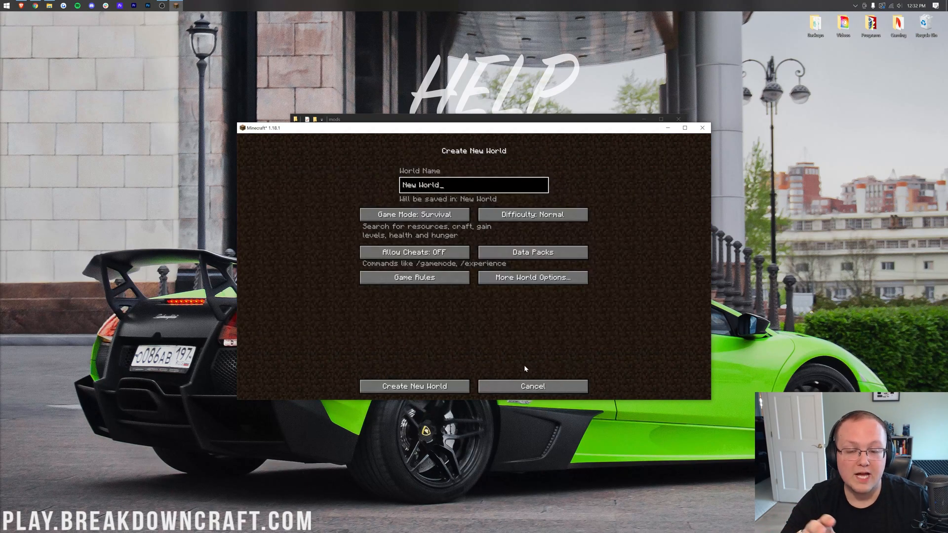
click(414, 386)
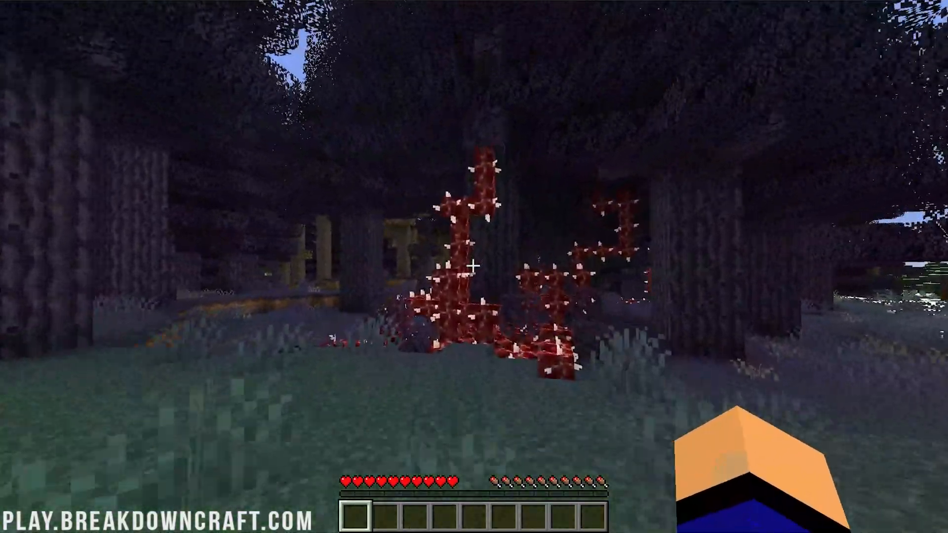
Check the F3 debug screen shows biomesoplenty:field, then walk around the field and river.
key(F3)
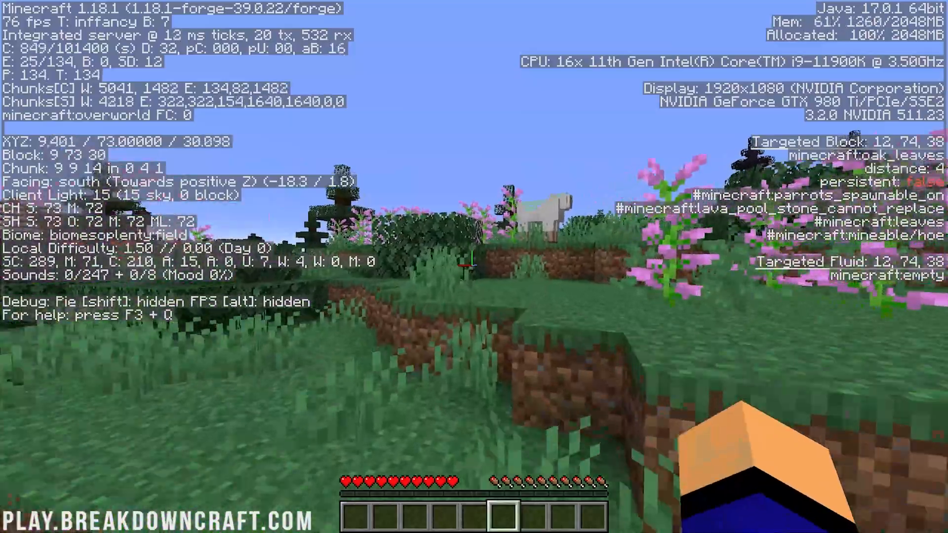
key(w)
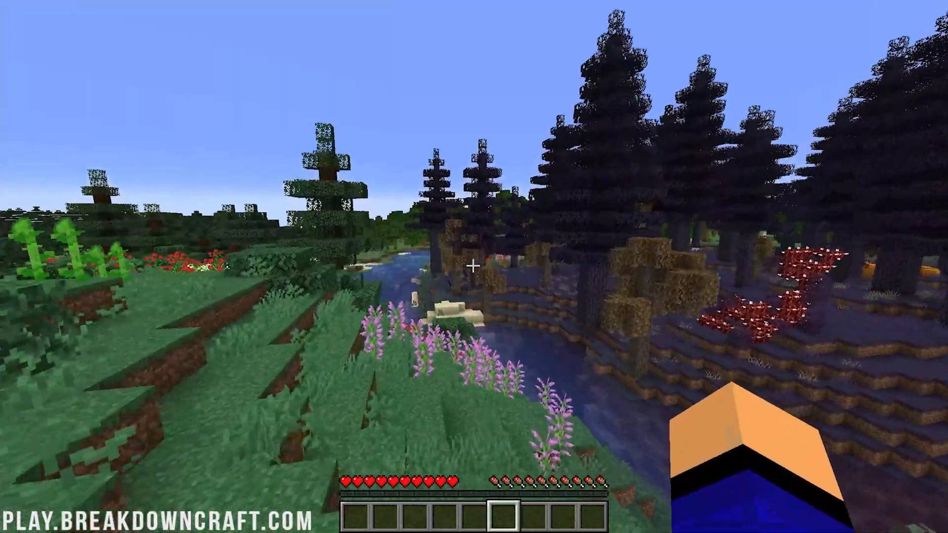
mouse_move(474, 266)
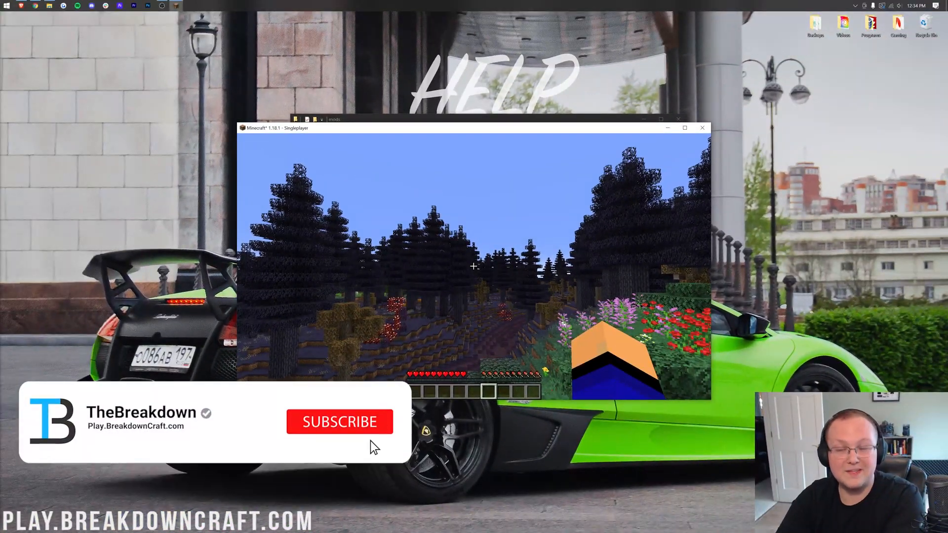
click(339, 422)
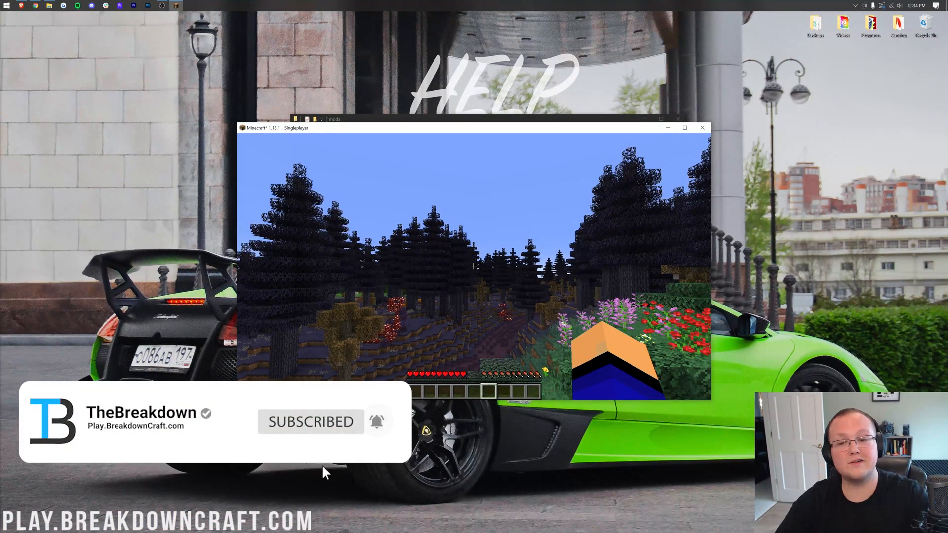